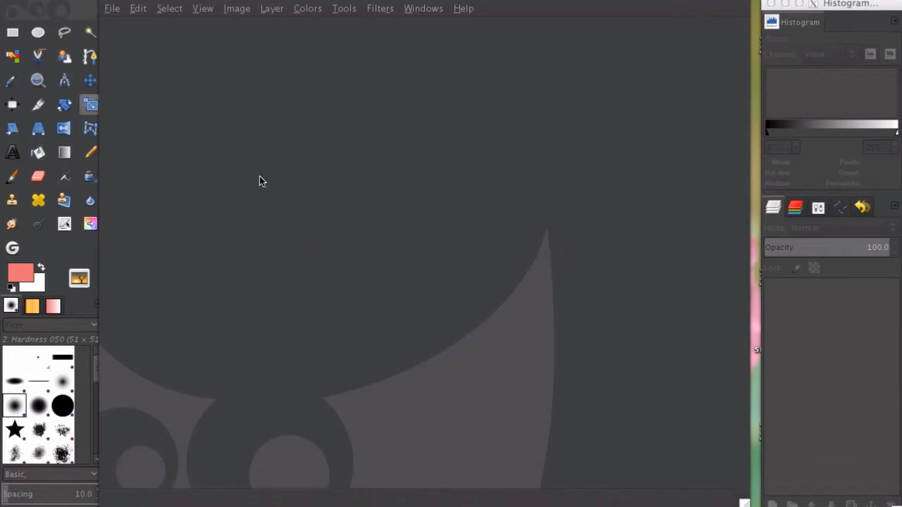
{"action": "mouse_move", "coordinate": [112, 11]}
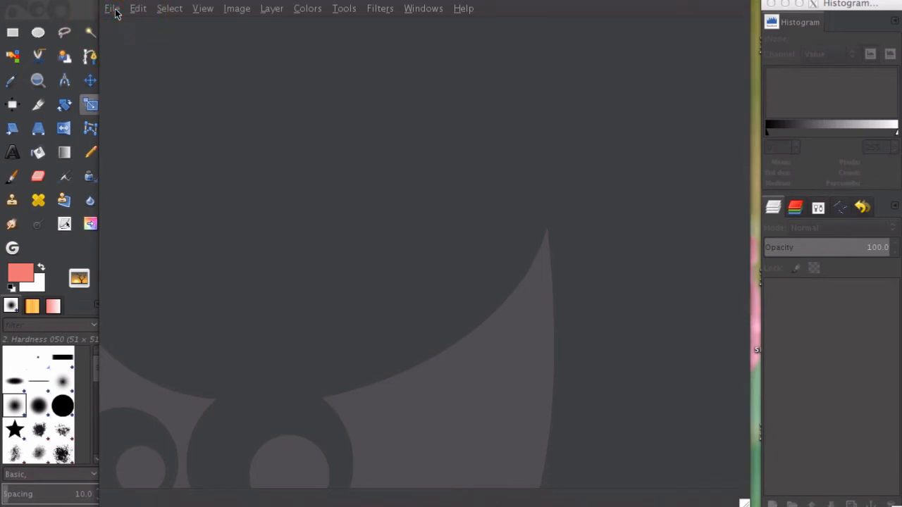
Create a new blank white image, 300 × 200 pixels
{"action": "left_click", "coordinate": [113, 9]}
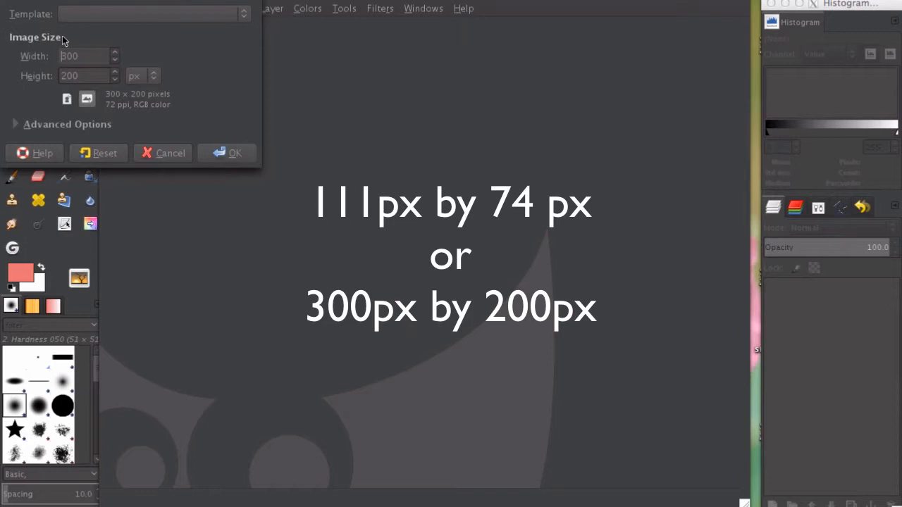
{"action": "left_click", "coordinate": [85, 77]}
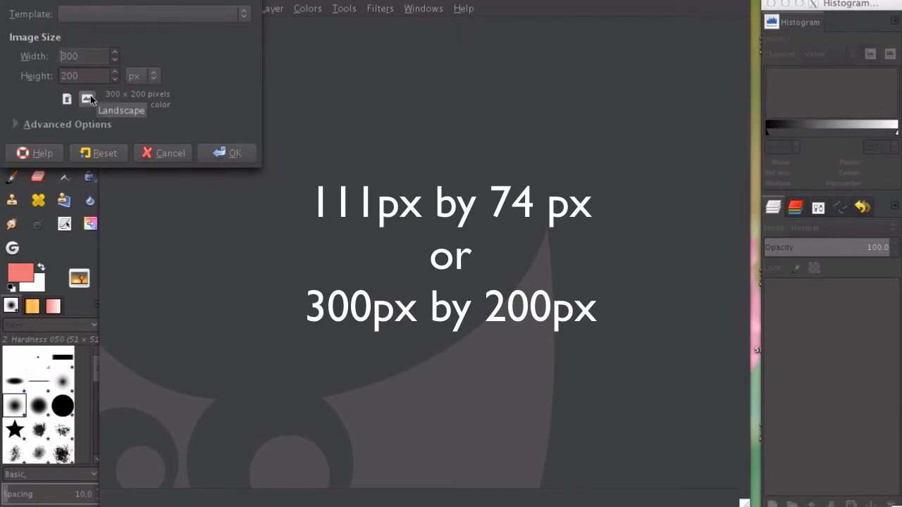
{"action": "left_click", "coordinate": [234, 152]}
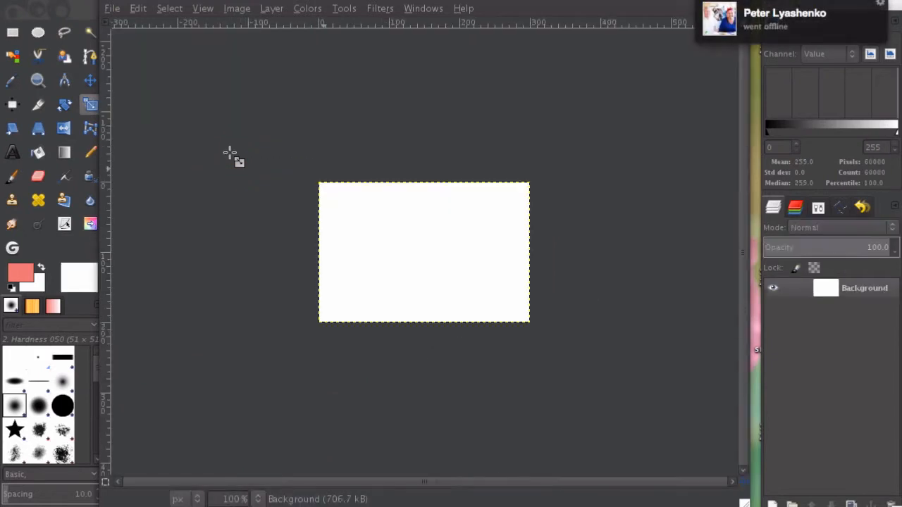
{"action": "mouse_move", "coordinate": [369, 220]}
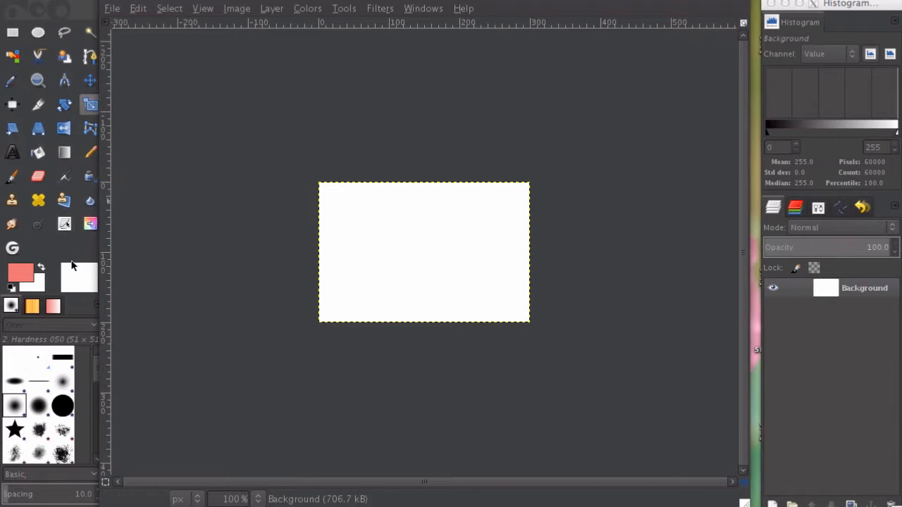
Bring up the Change Foreground Color editor from the toolbox swatch
{"action": "left_click", "coordinate": [21, 275]}
{"action": "type", "text": "ede"}
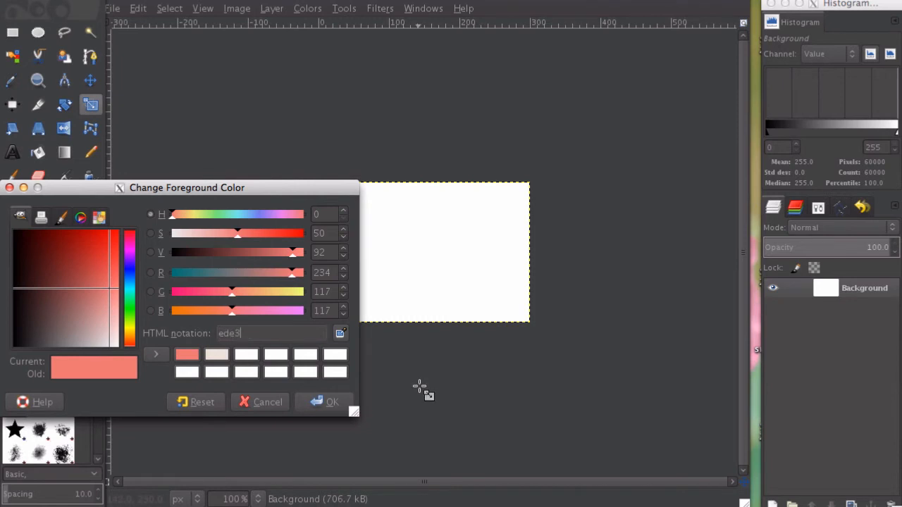
Set the foreground colour to pale peach ede3da via HTML notation
{"action": "type", "text": "3da"}
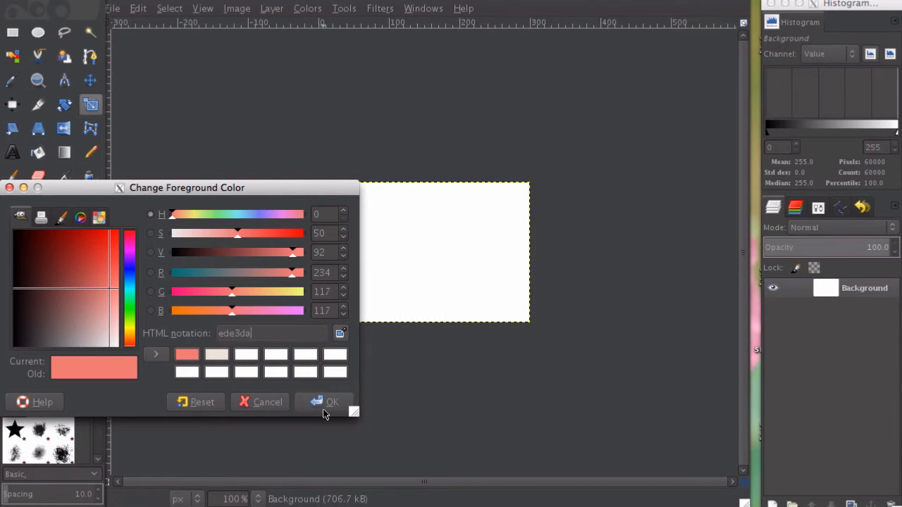
{"action": "left_click", "coordinate": [331, 401]}
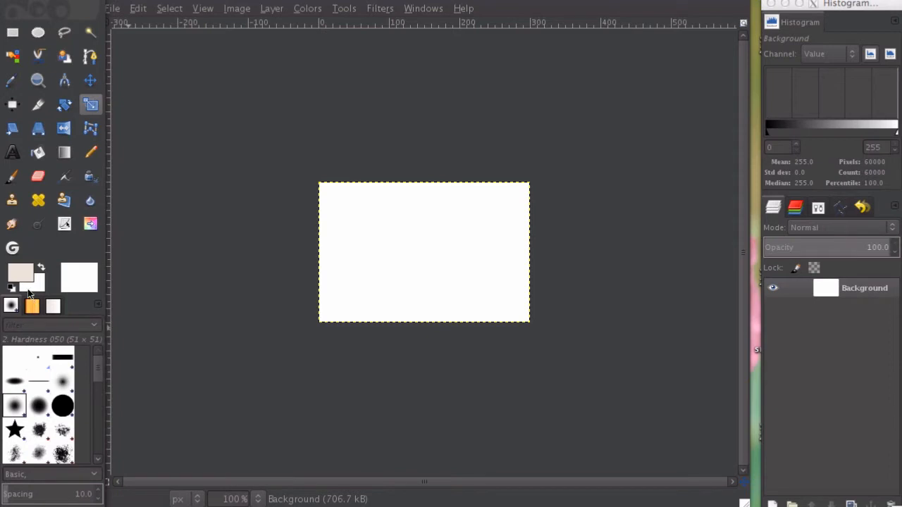
{"action": "mouse_move", "coordinate": [31, 225]}
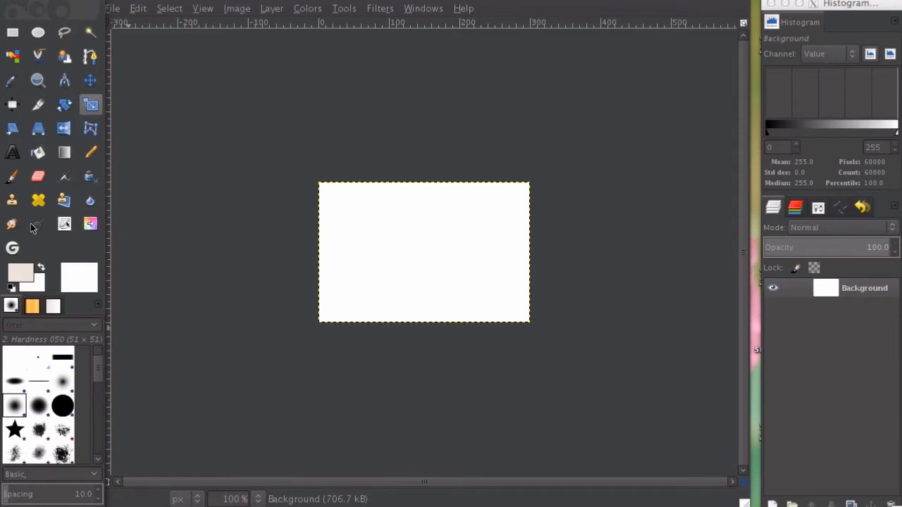
{"action": "mouse_move", "coordinate": [38, 152]}
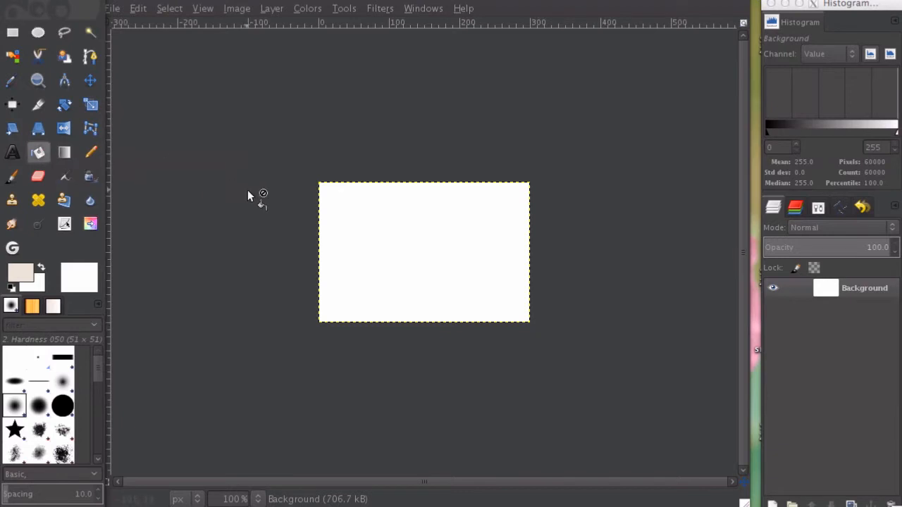
{"action": "mouse_move", "coordinate": [424, 217]}
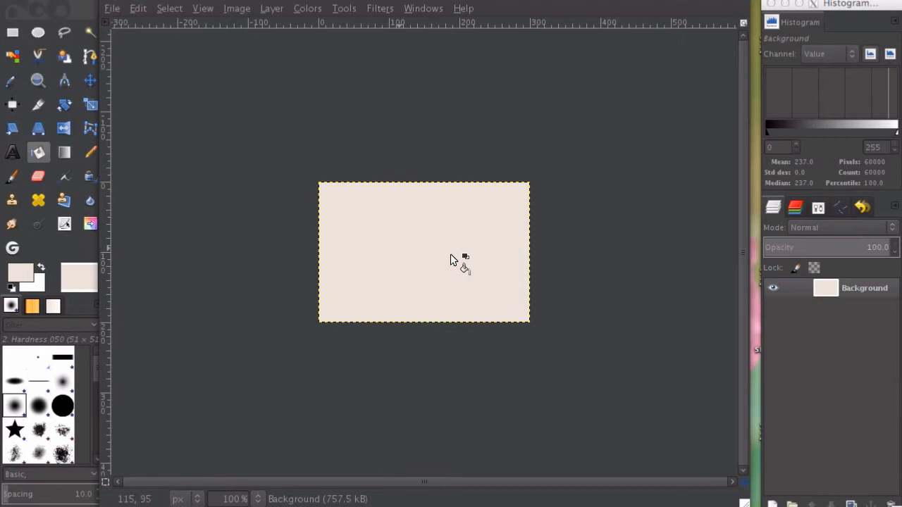
{"action": "mouse_move", "coordinate": [497, 254]}
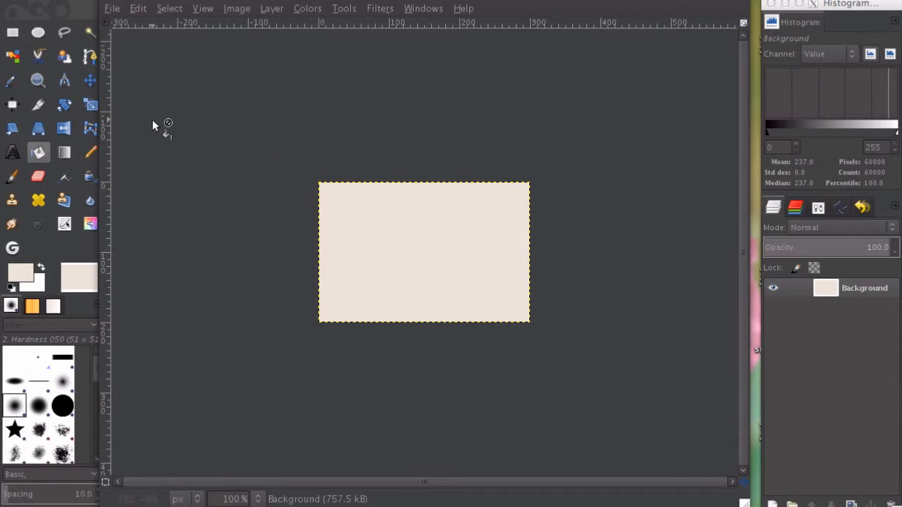
{"action": "mouse_move", "coordinate": [586, 251]}
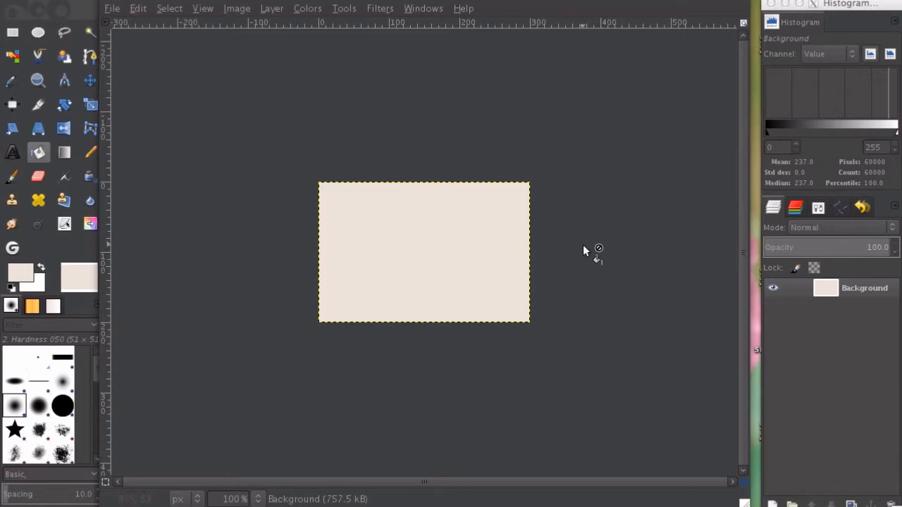
{"action": "mouse_move", "coordinate": [589, 261]}
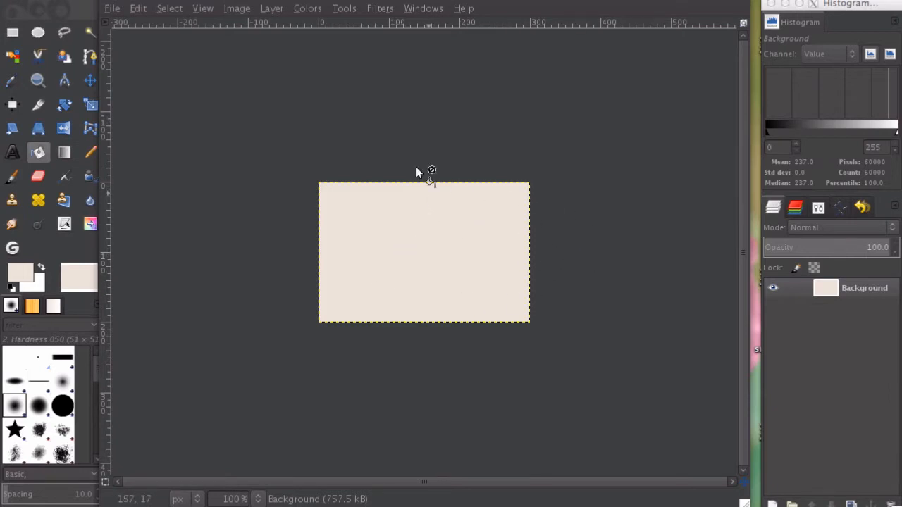
{"action": "mouse_move", "coordinate": [330, 124]}
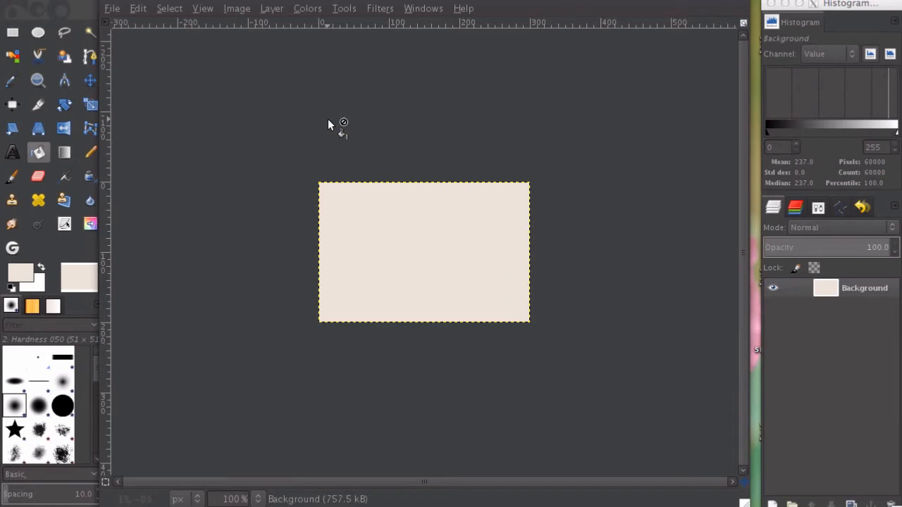
{"action": "mouse_move", "coordinate": [411, 217]}
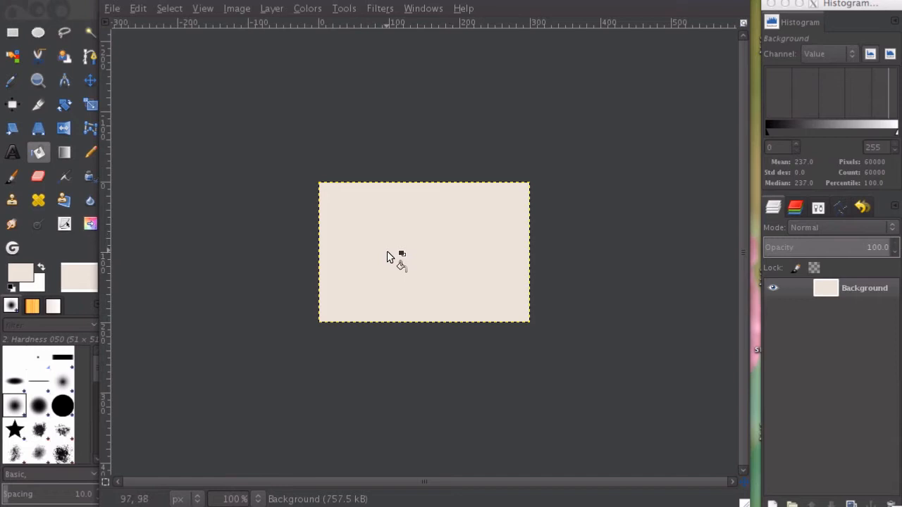
{"action": "mouse_move", "coordinate": [390, 248]}
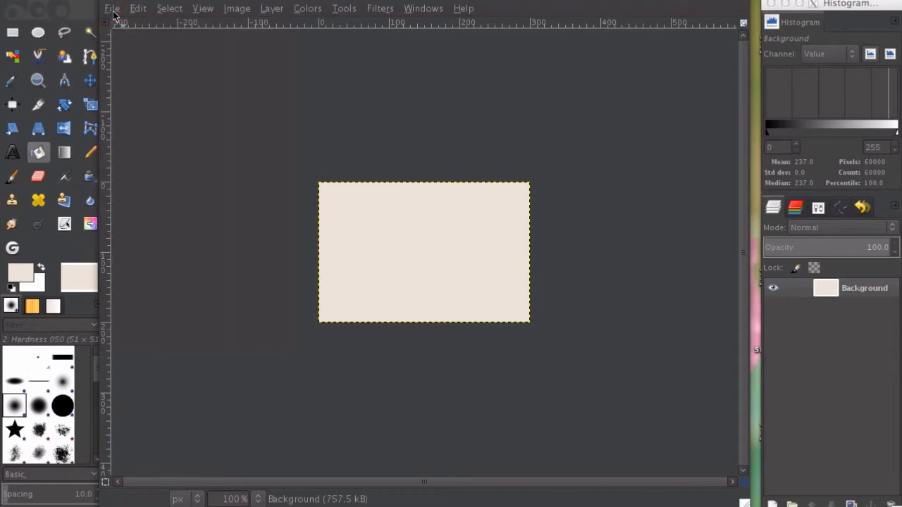
Choose Open as Layers from the File menu to get the file chooser
{"action": "left_click", "coordinate": [113, 9]}
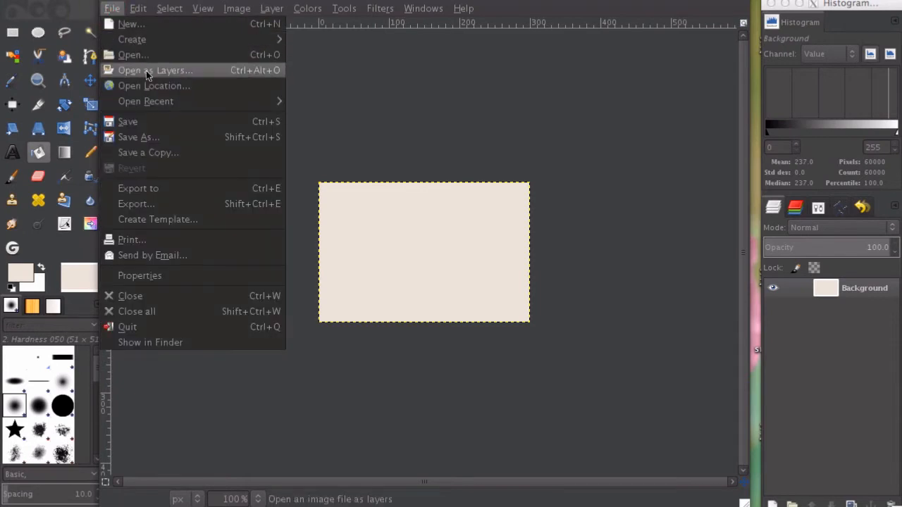
{"action": "mouse_move", "coordinate": [150, 55]}
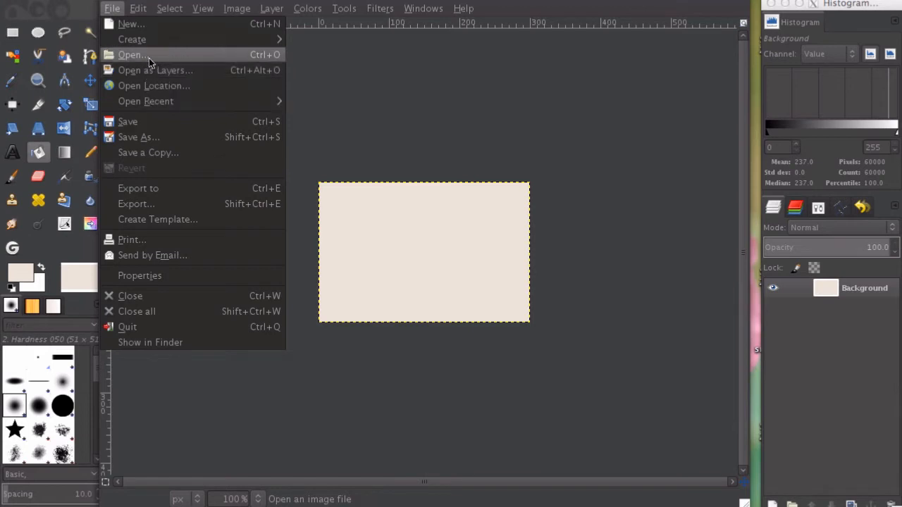
{"action": "mouse_move", "coordinate": [149, 55]}
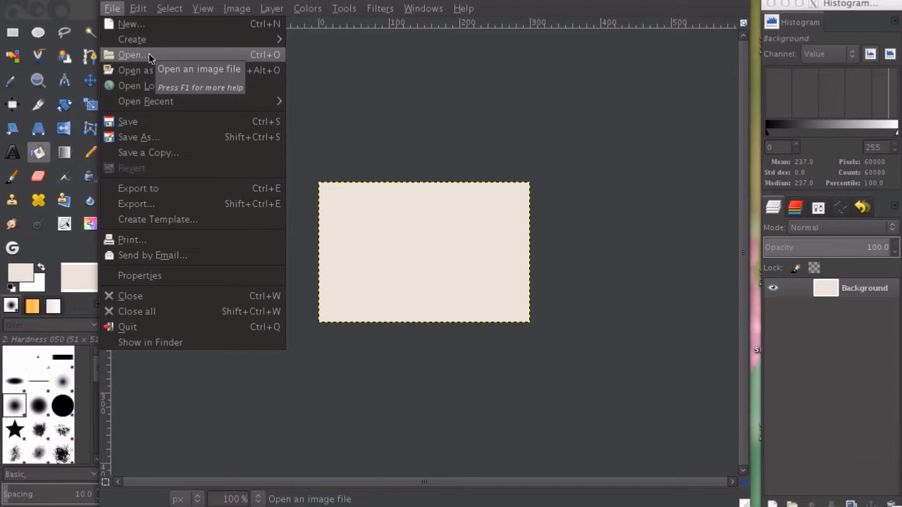
{"action": "mouse_move", "coordinate": [149, 81]}
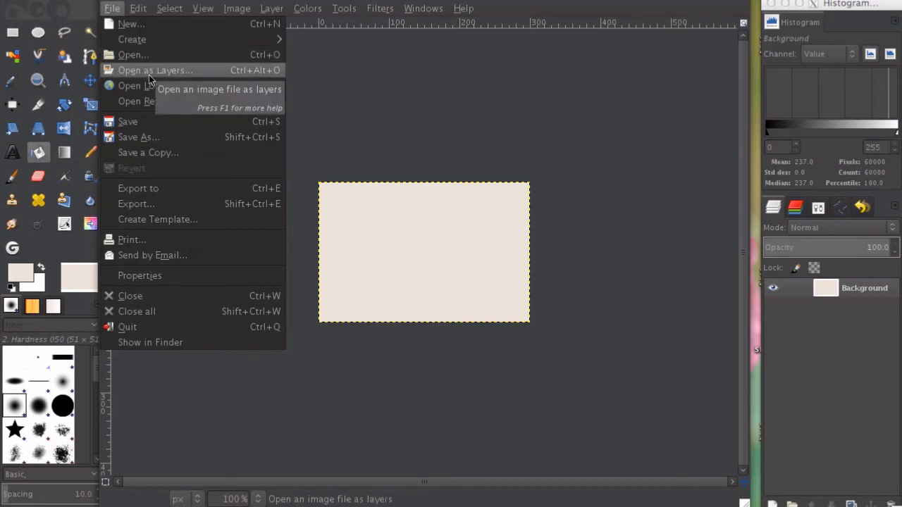
{"action": "left_click", "coordinate": [149, 71]}
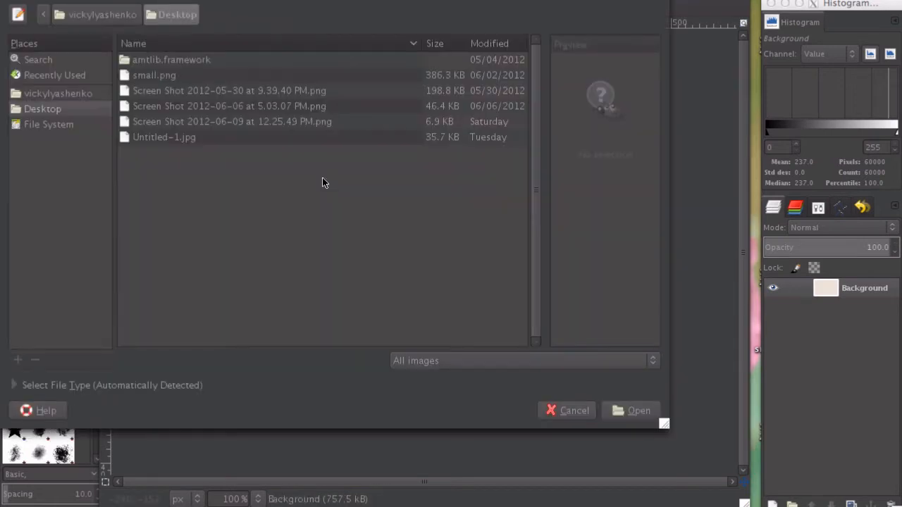
{"action": "mouse_move", "coordinate": [43, 109]}
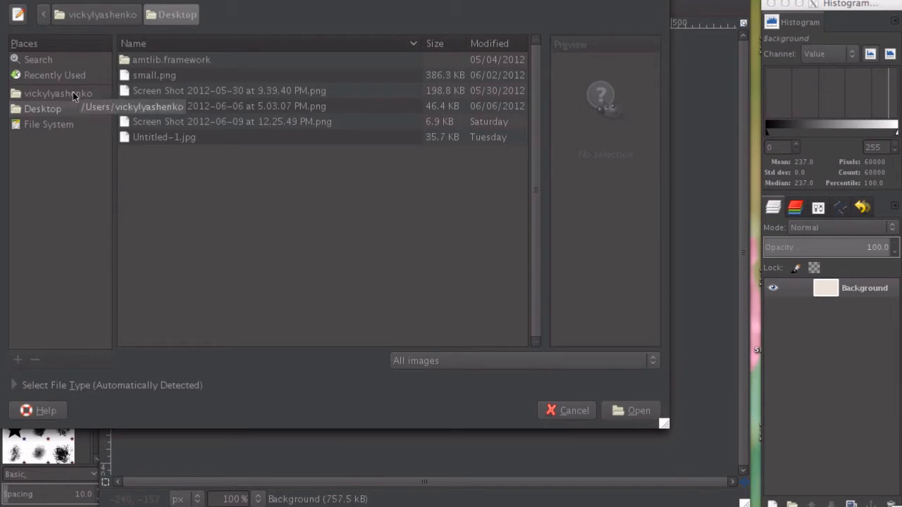
Add twitter-bird-light-bgs.png from Documents > Social Media Icons as a new layer
{"action": "left_click", "coordinate": [52, 93]}
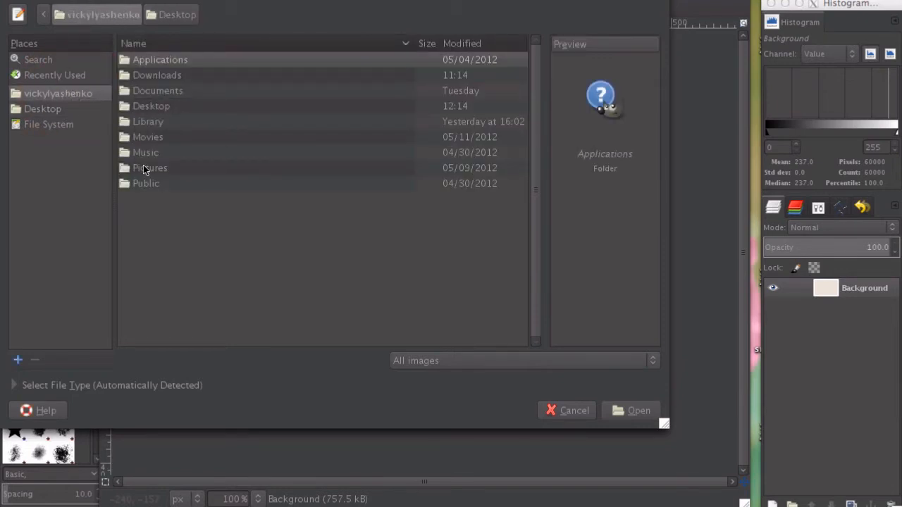
{"action": "left_click", "coordinate": [158, 90]}
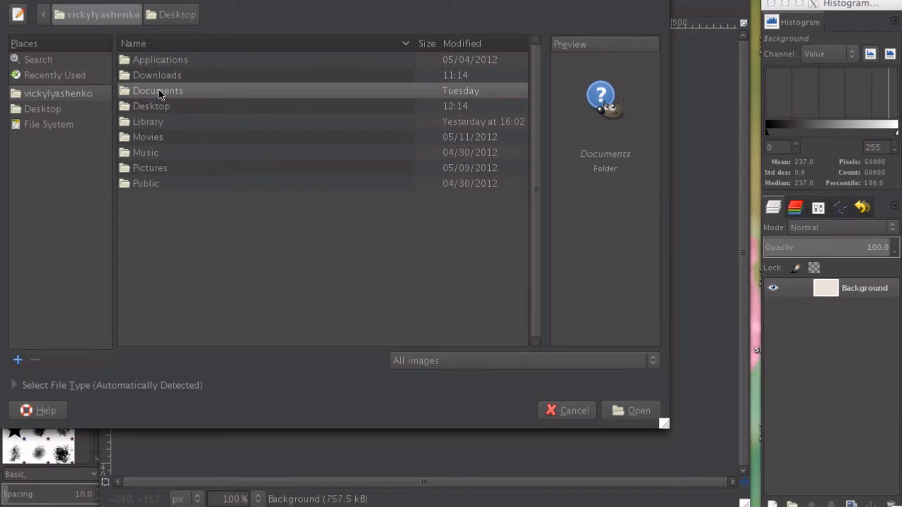
{"action": "double_click", "coordinate": [158, 90]}
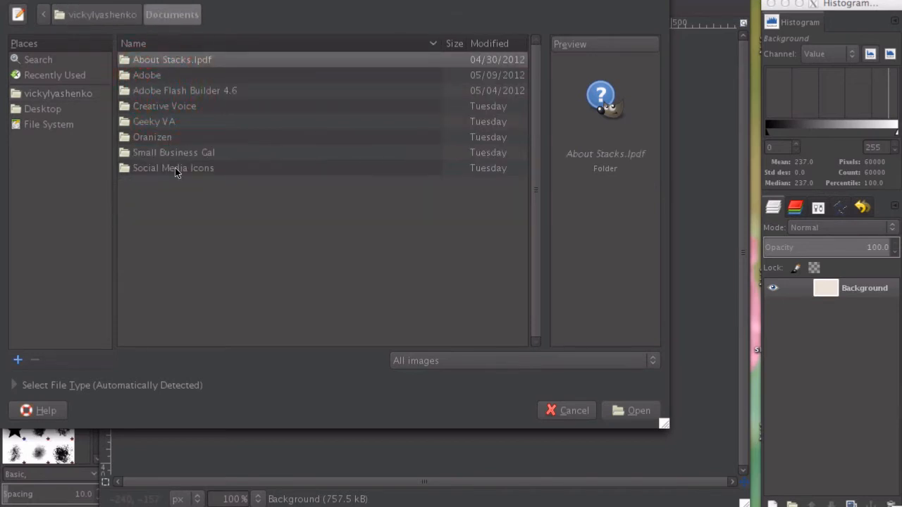
{"action": "double_click", "coordinate": [171, 168]}
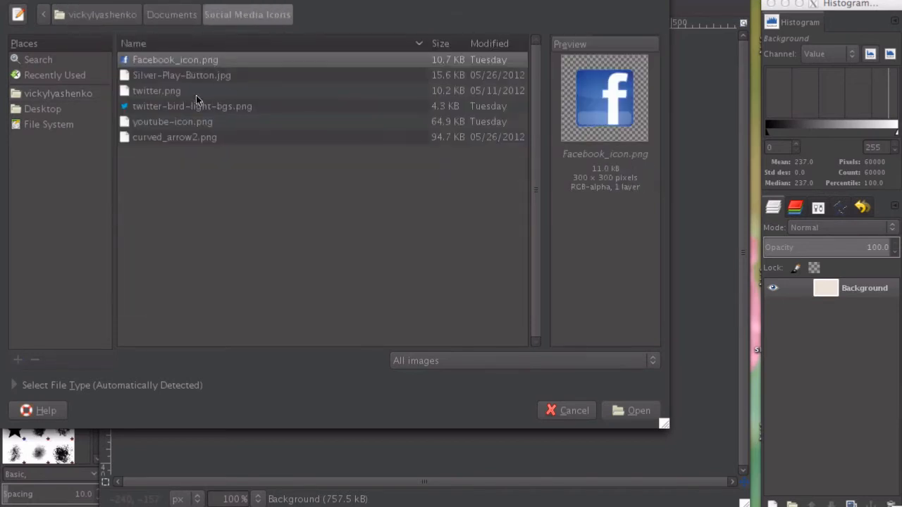
{"action": "left_click", "coordinate": [191, 105]}
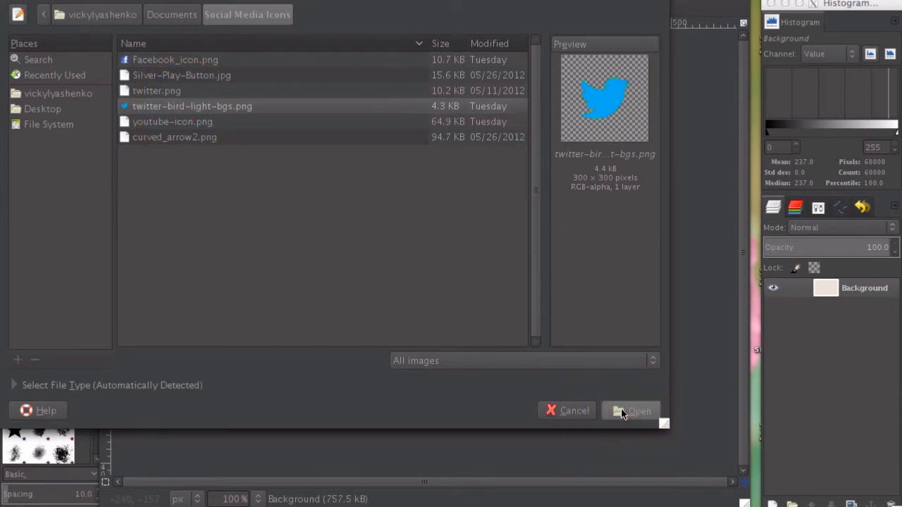
{"action": "left_click", "coordinate": [637, 411]}
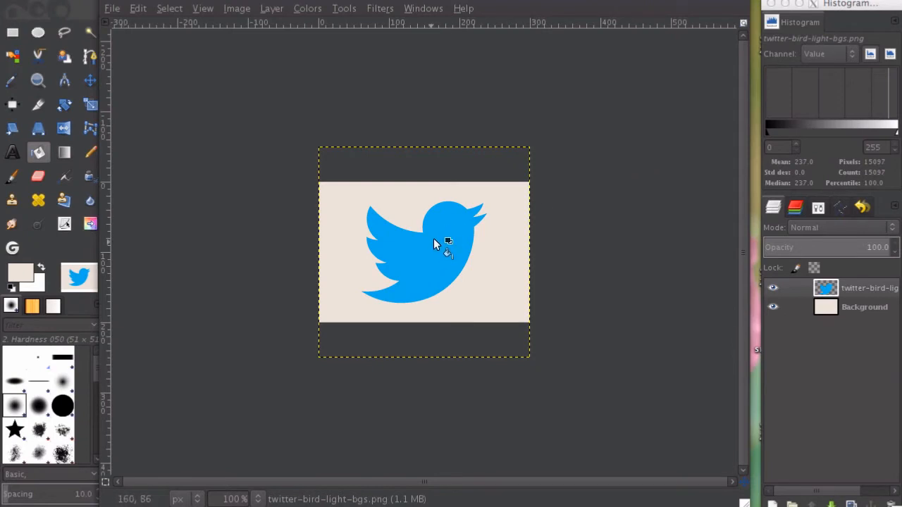
{"action": "mouse_move", "coordinate": [476, 279]}
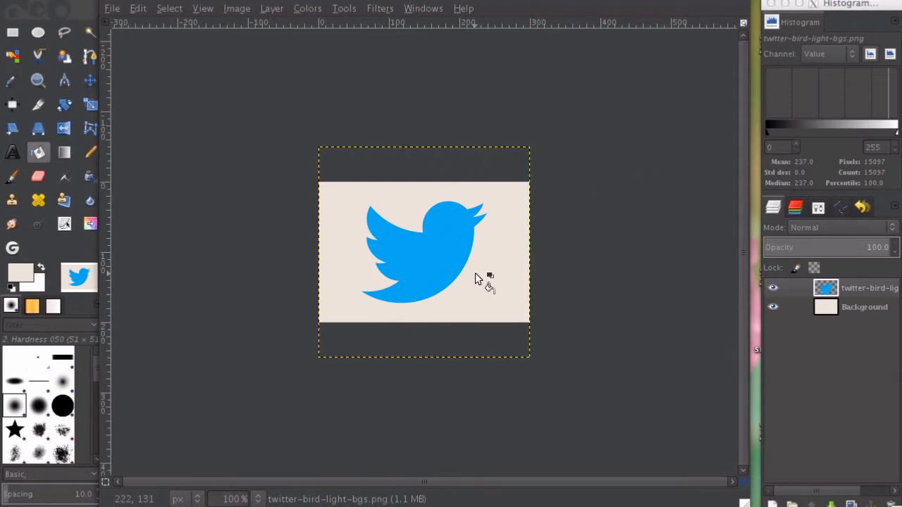
{"action": "mouse_move", "coordinate": [401, 248]}
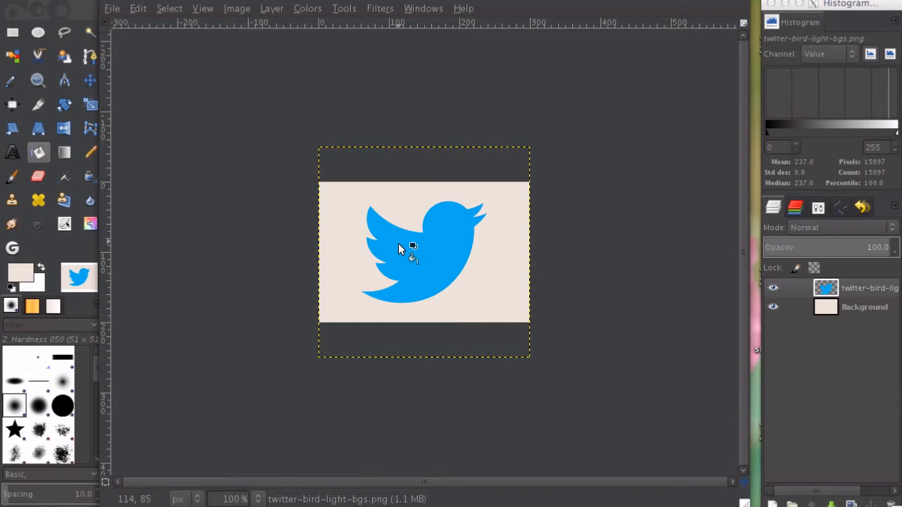
{"action": "mouse_move", "coordinate": [448, 20]}
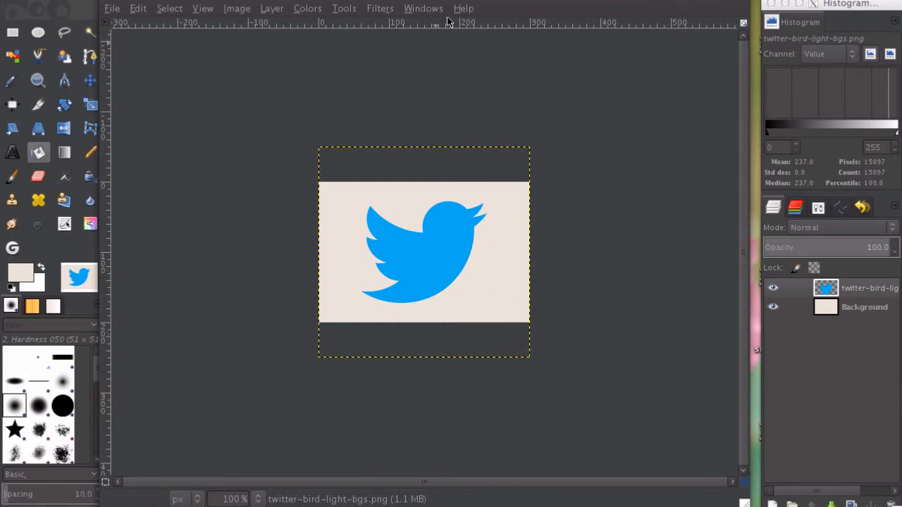
{"action": "mouse_move", "coordinate": [437, 109]}
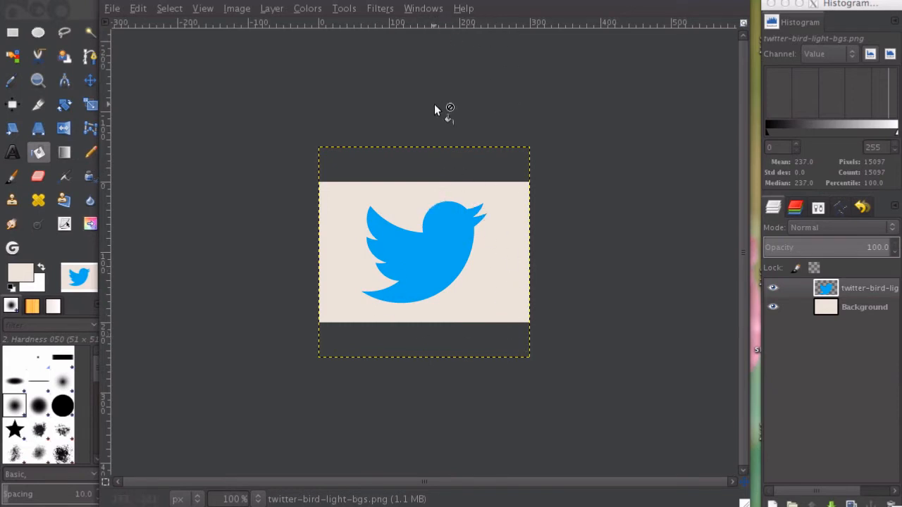
{"action": "mouse_move", "coordinate": [352, 11]}
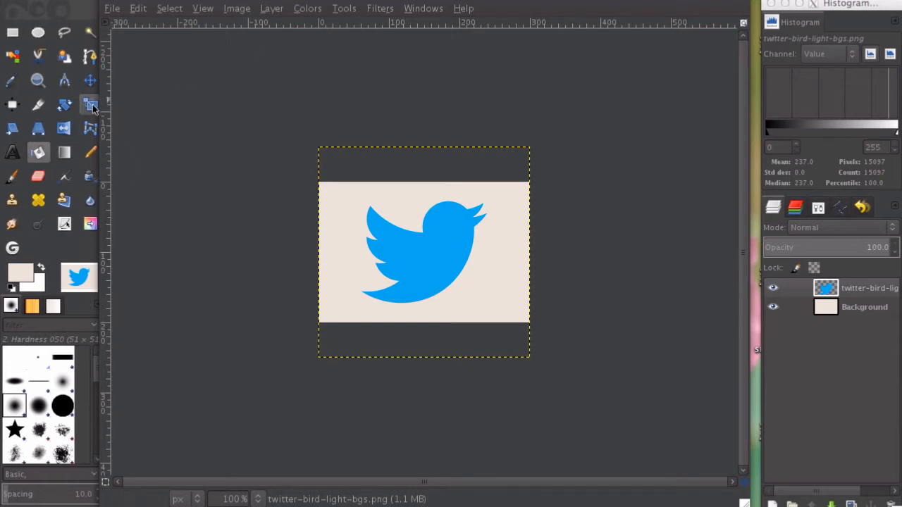
{"action": "mouse_move", "coordinate": [90, 104]}
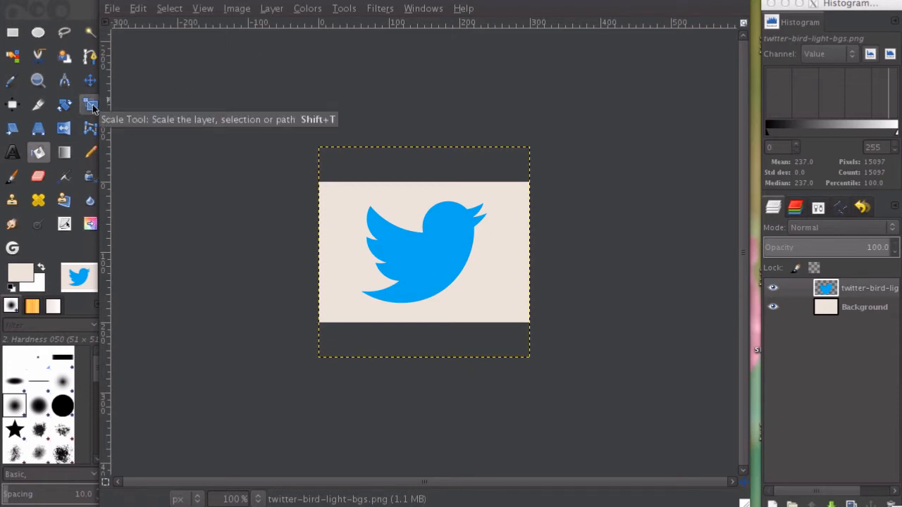
{"action": "mouse_move", "coordinate": [208, 143]}
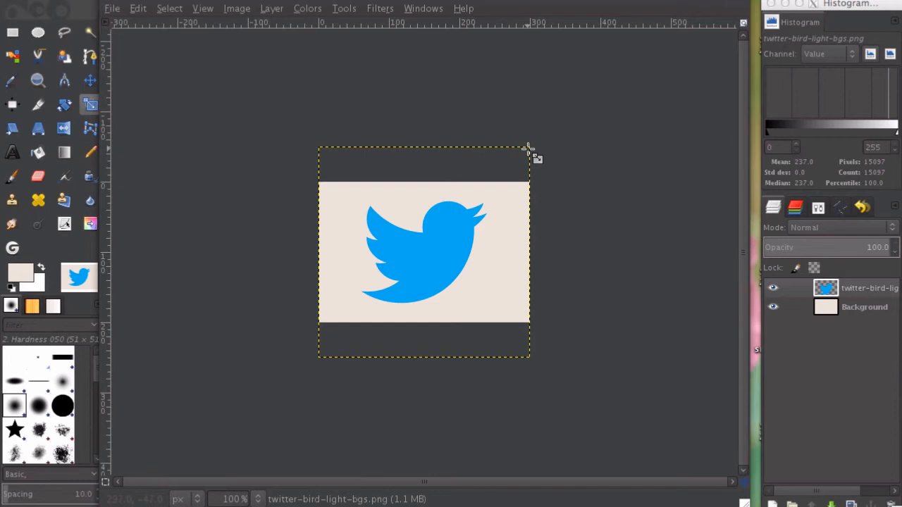
{"action": "mouse_move", "coordinate": [530, 148]}
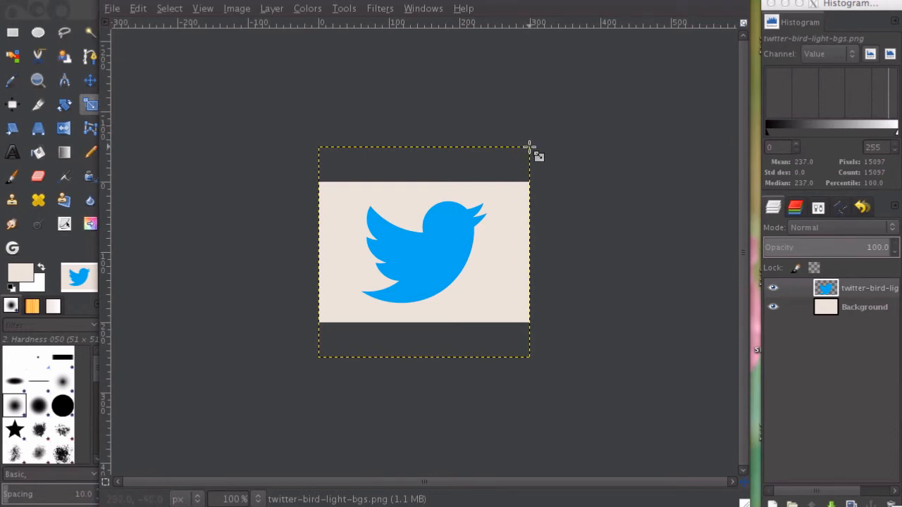
Scale the bird layer to 257 × 257 pixels and re-centre it over the background
{"action": "left_click", "coordinate": [527, 148]}
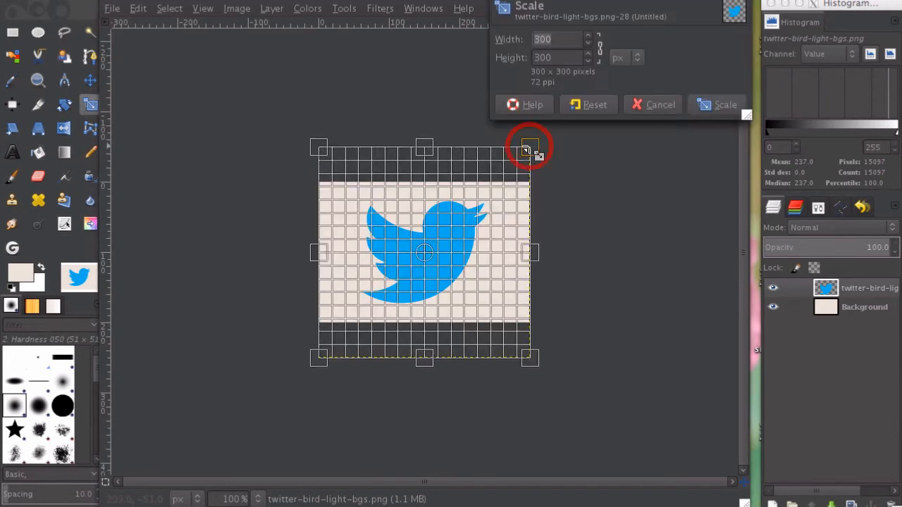
{"action": "mouse_move", "coordinate": [602, 51]}
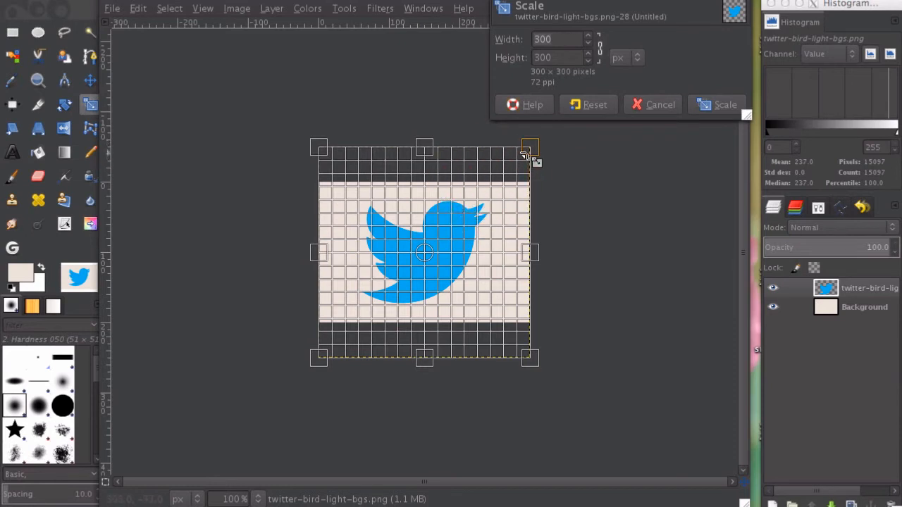
{"action": "left_click_drag", "start_coordinate": [530, 148], "coordinate": [500, 177]}
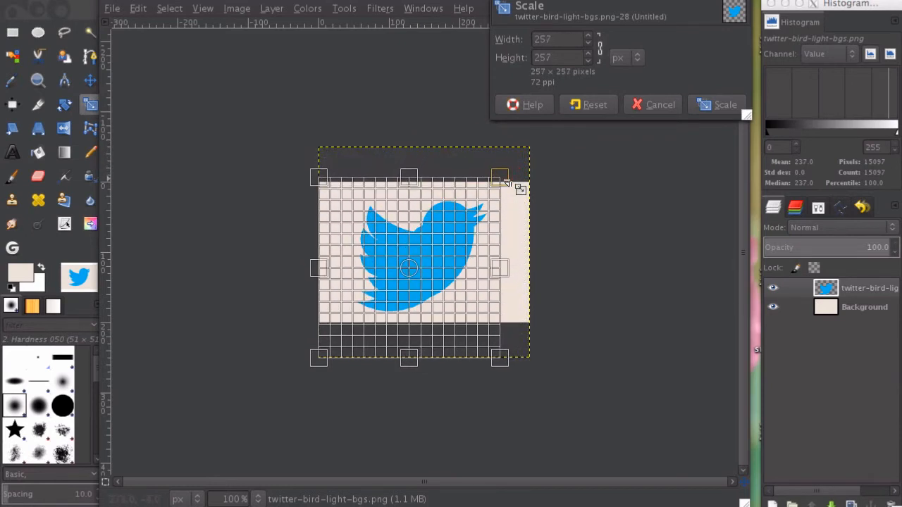
{"action": "mouse_move", "coordinate": [434, 275]}
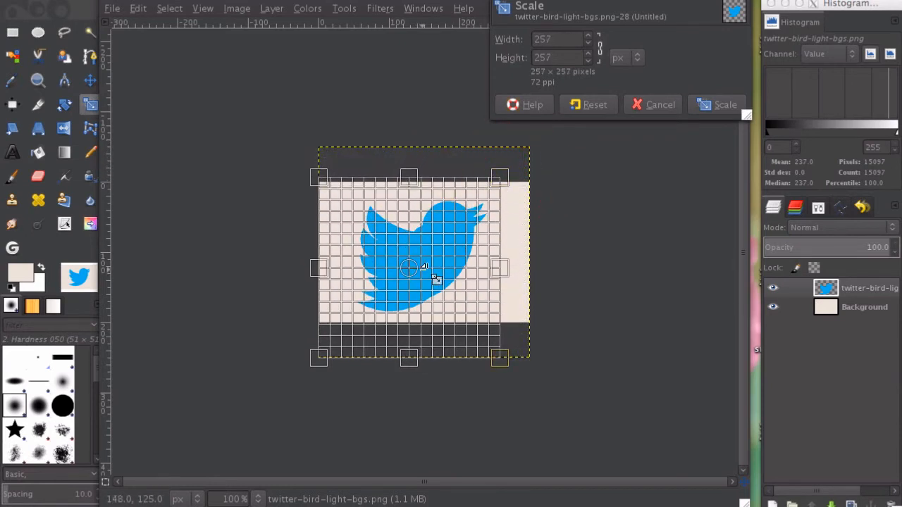
{"action": "left_click_drag", "start_coordinate": [409, 266], "coordinate": [431, 266]}
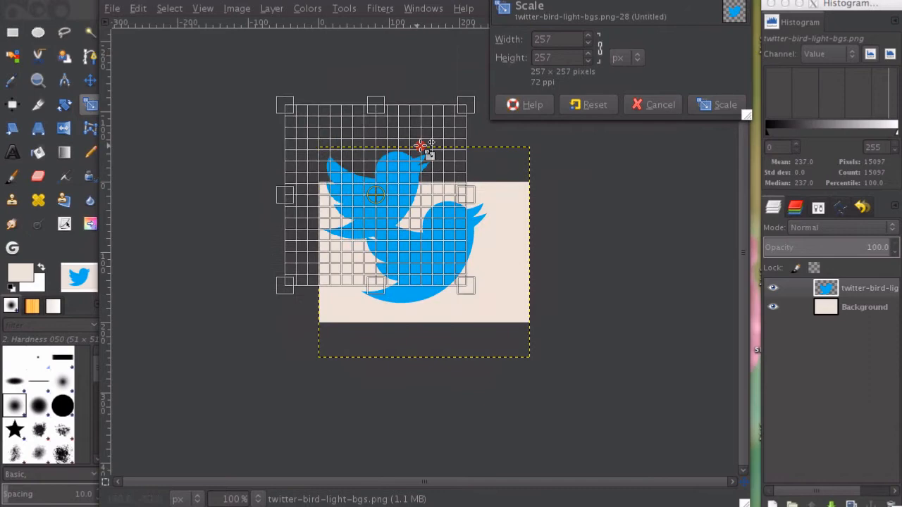
{"action": "left_click_drag", "start_coordinate": [423, 145], "coordinate": [423, 251]}
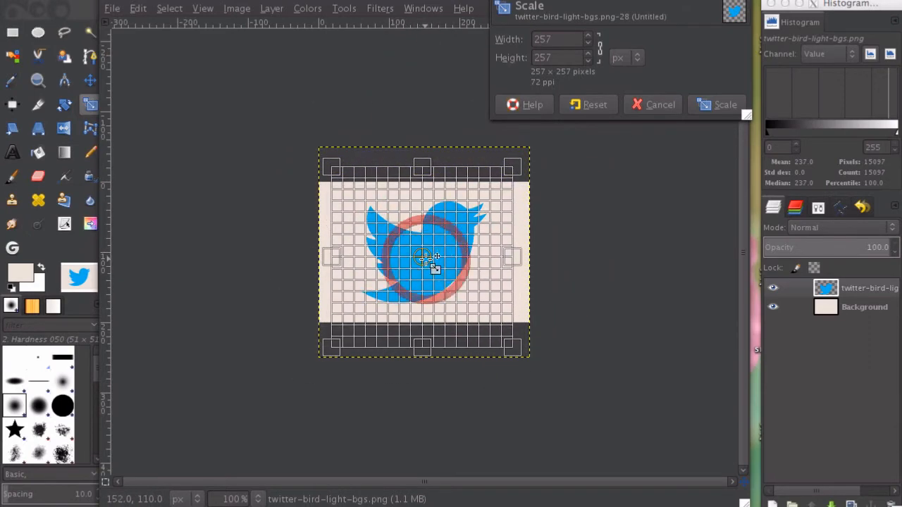
{"action": "left_click", "coordinate": [716, 104]}
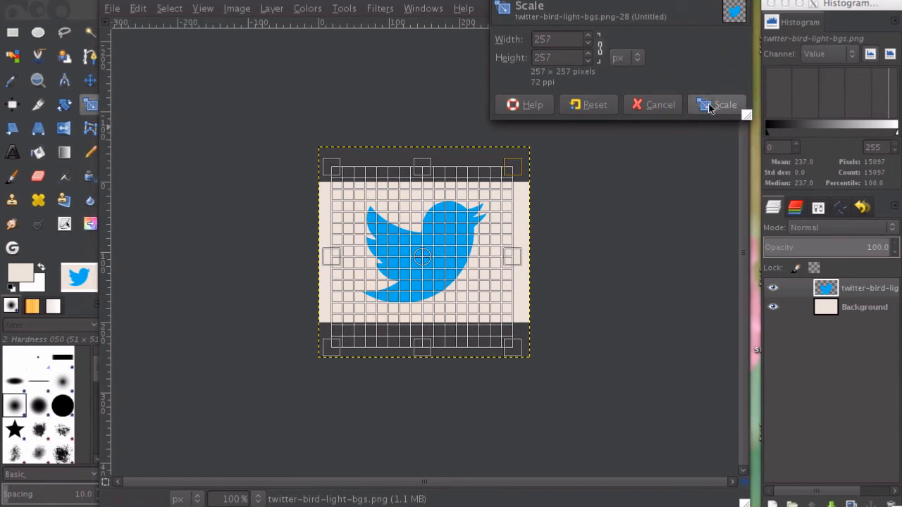
{"action": "left_click", "coordinate": [718, 104]}
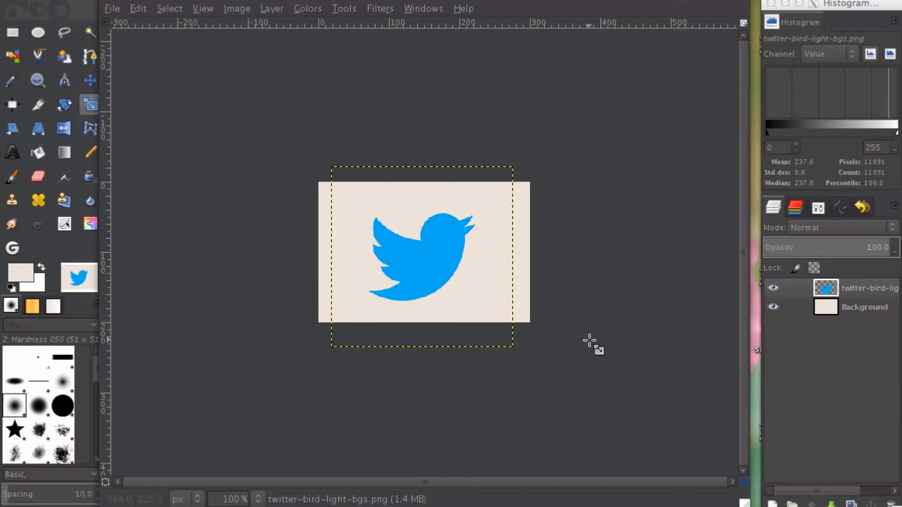
{"action": "mouse_move", "coordinate": [592, 344]}
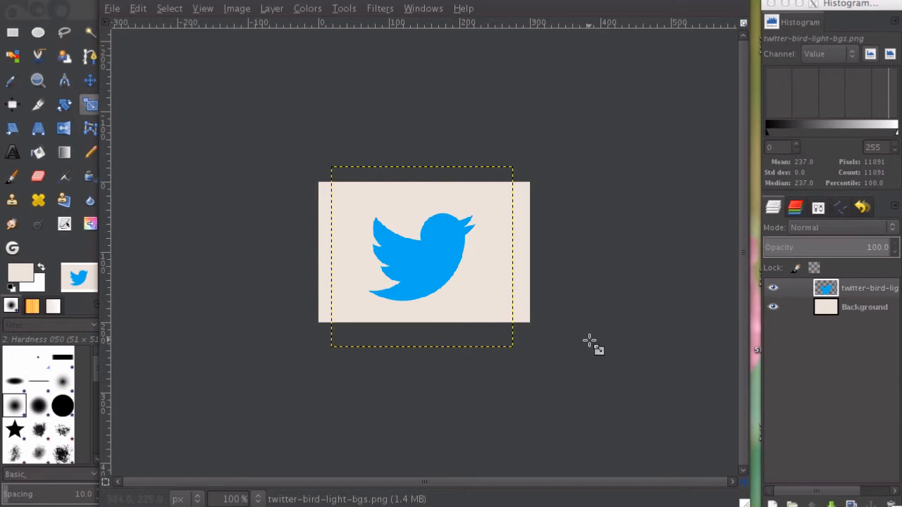
{"action": "mouse_move", "coordinate": [234, 41]}
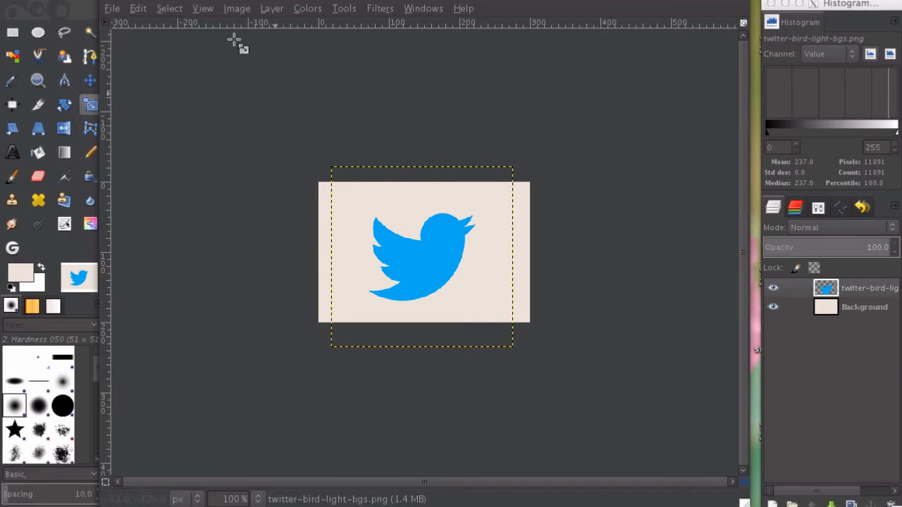
Choose Export from the File menu to get the Export Image dialog
{"action": "left_click", "coordinate": [113, 8]}
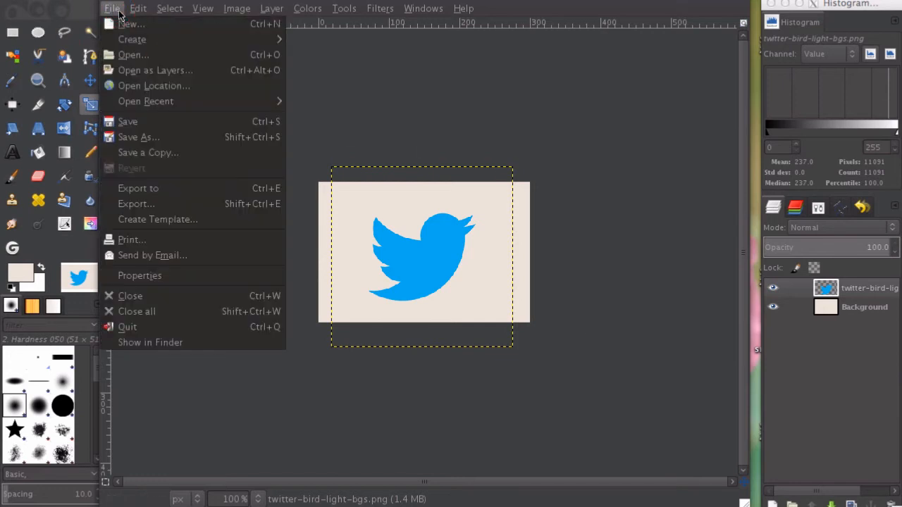
{"action": "mouse_move", "coordinate": [138, 136]}
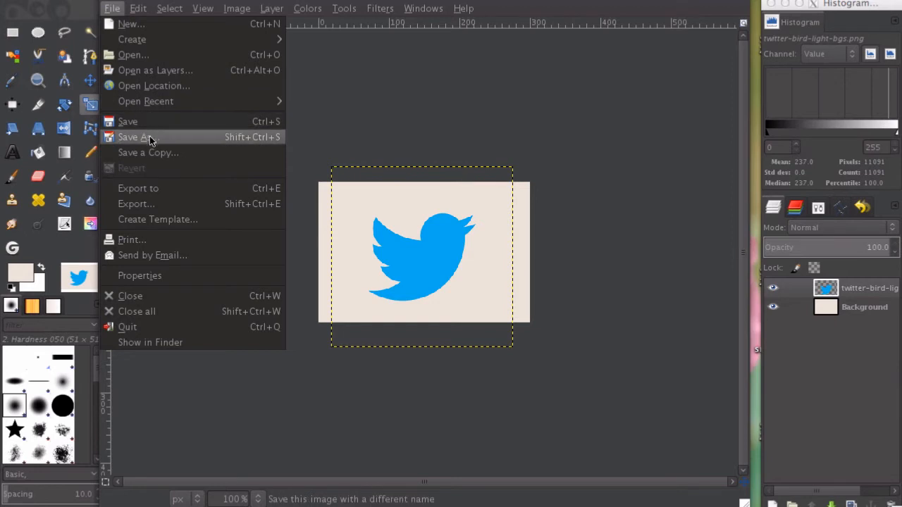
{"action": "mouse_move", "coordinate": [139, 275]}
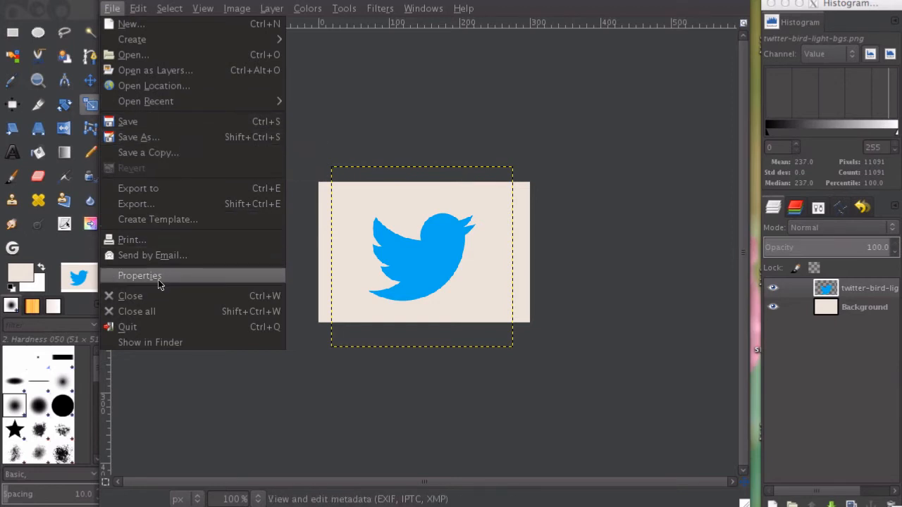
{"action": "mouse_move", "coordinate": [160, 203]}
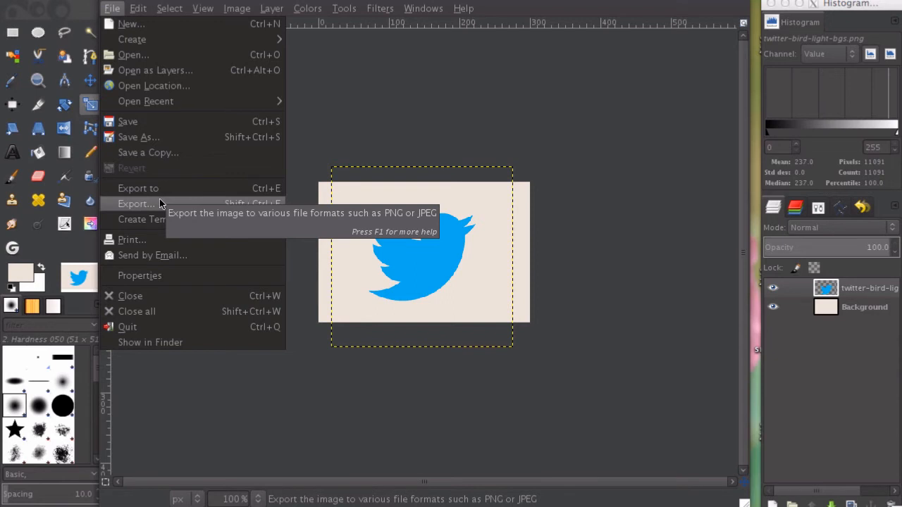
{"action": "mouse_move", "coordinate": [168, 116]}
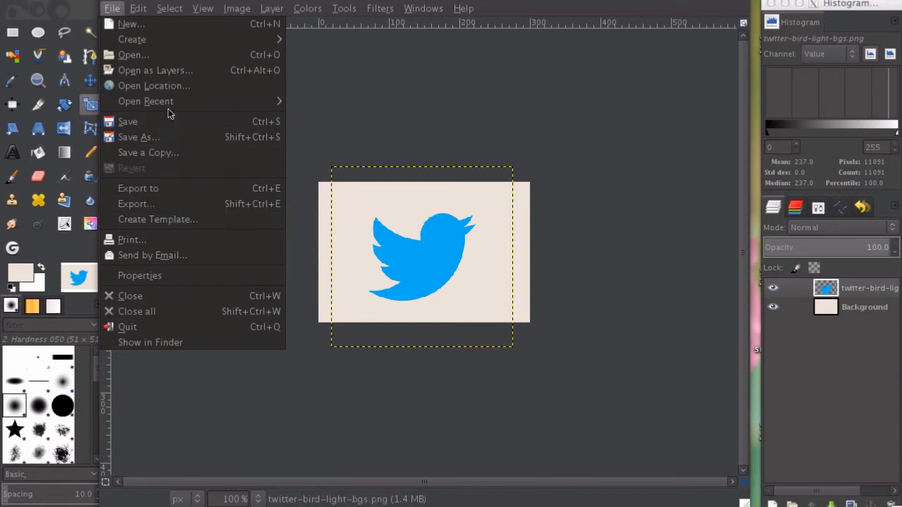
{"action": "mouse_move", "coordinate": [138, 136]}
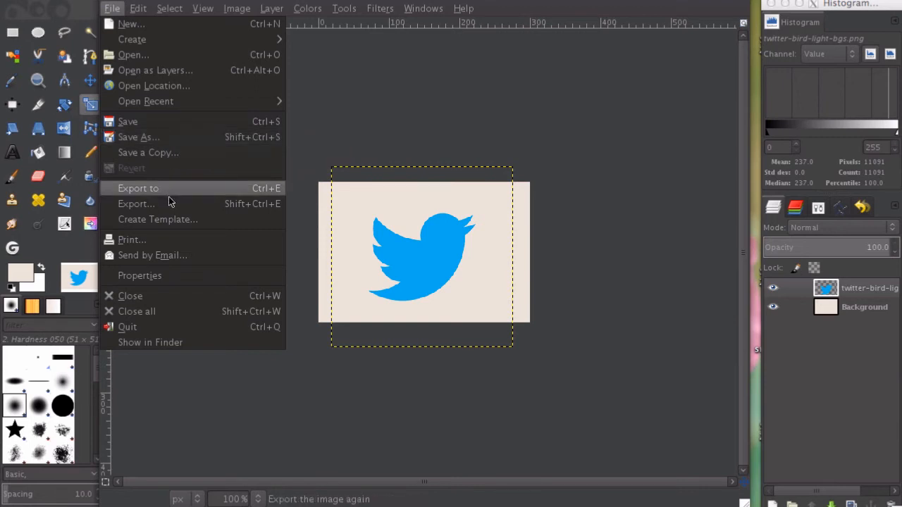
{"action": "left_click", "coordinate": [136, 202]}
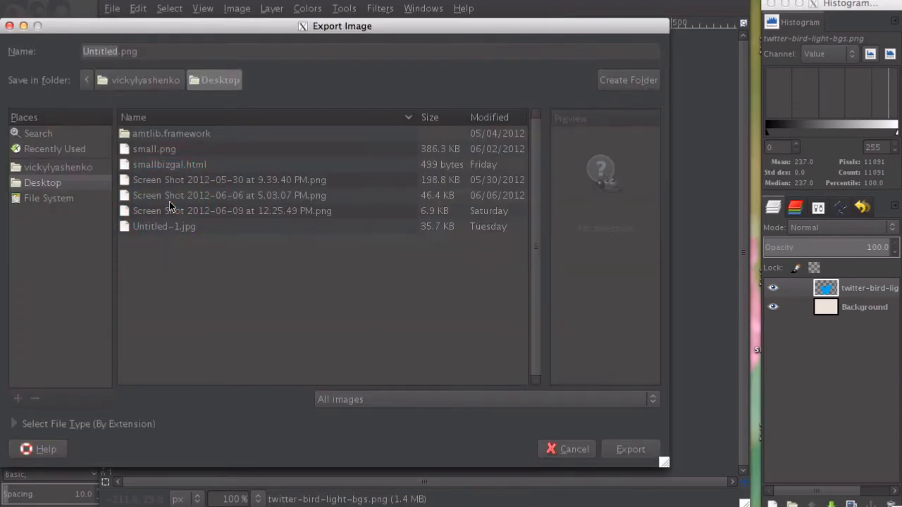
Export the image to the Desktop as Twitter Tab.png with default PNG options
{"action": "left_click", "coordinate": [148, 51]}
{"action": "type", "text": "Twitter Tab"}
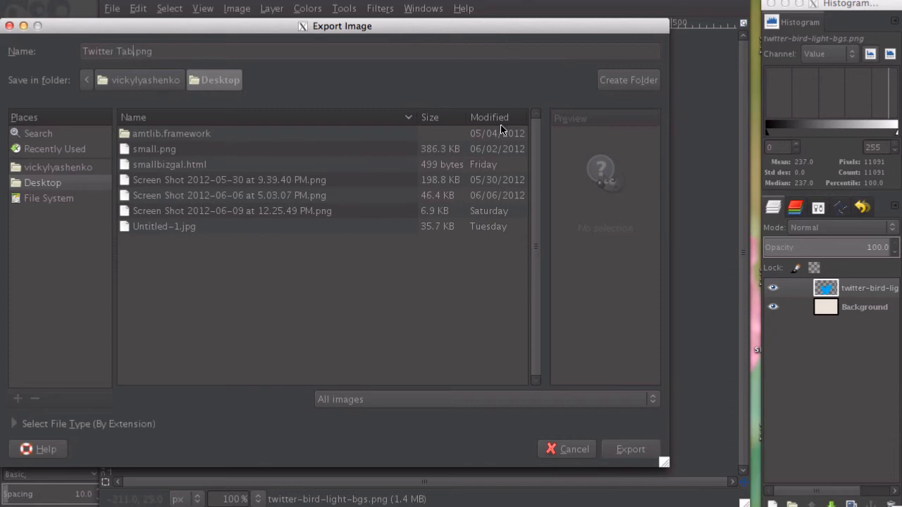
{"action": "left_click", "coordinate": [630, 448]}
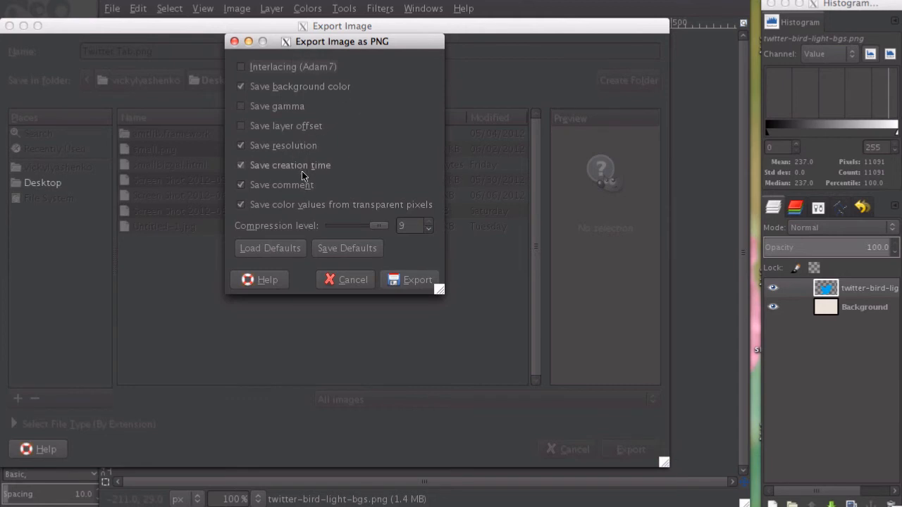
{"action": "mouse_move", "coordinate": [332, 257]}
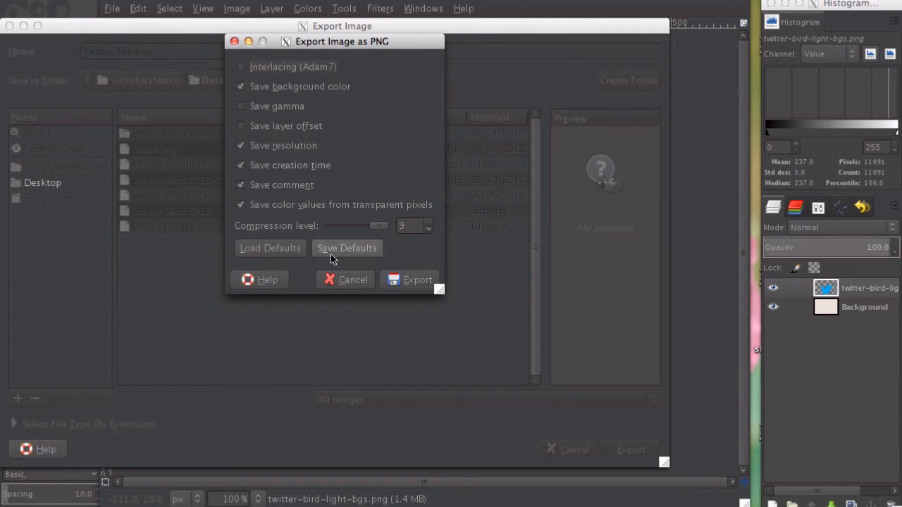
{"action": "left_click", "coordinate": [408, 279]}
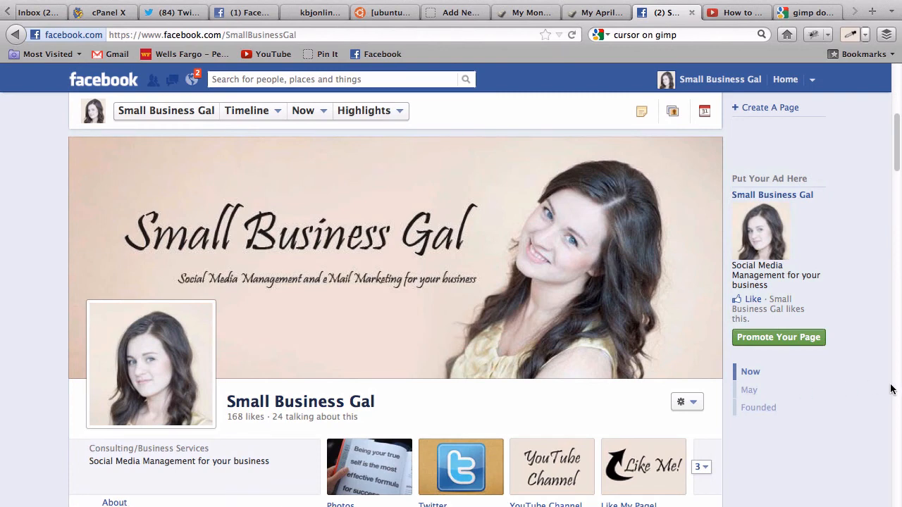
{"action": "mouse_move", "coordinate": [722, 355]}
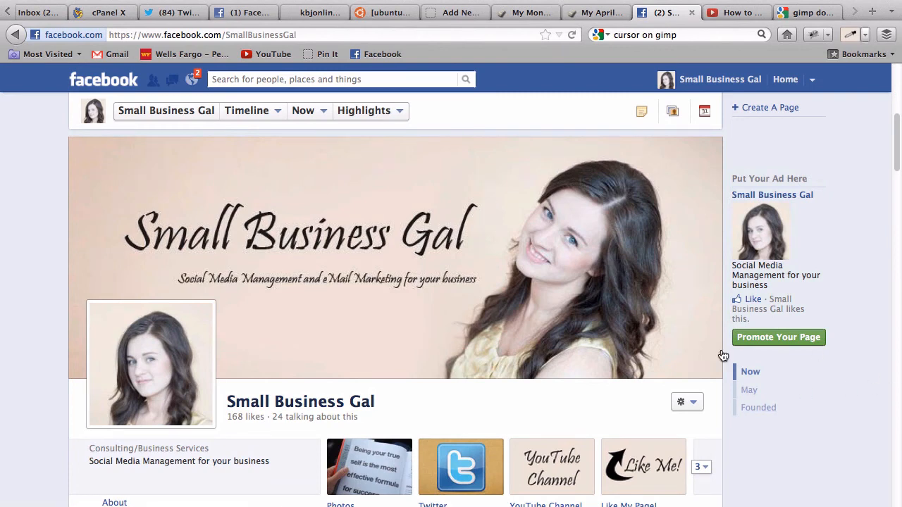
Edit the Twitter tab's settings on the Small Business Gal page
{"action": "scroll", "scroll_direction": "down", "scroll_amount": 3}
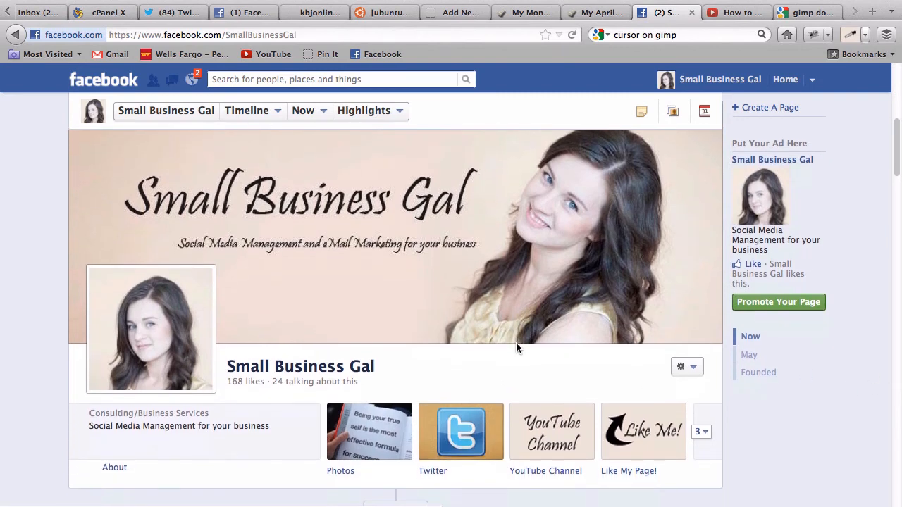
{"action": "mouse_move", "coordinate": [459, 439]}
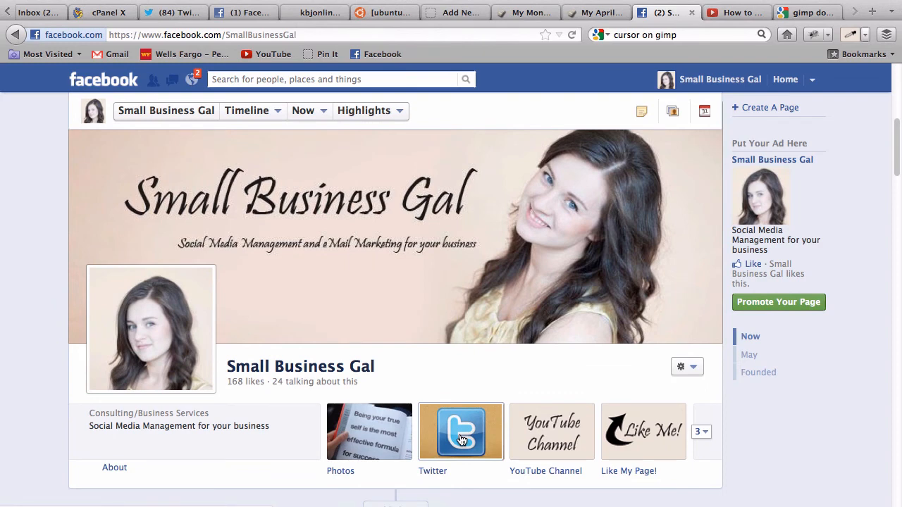
{"action": "mouse_move", "coordinate": [555, 394]}
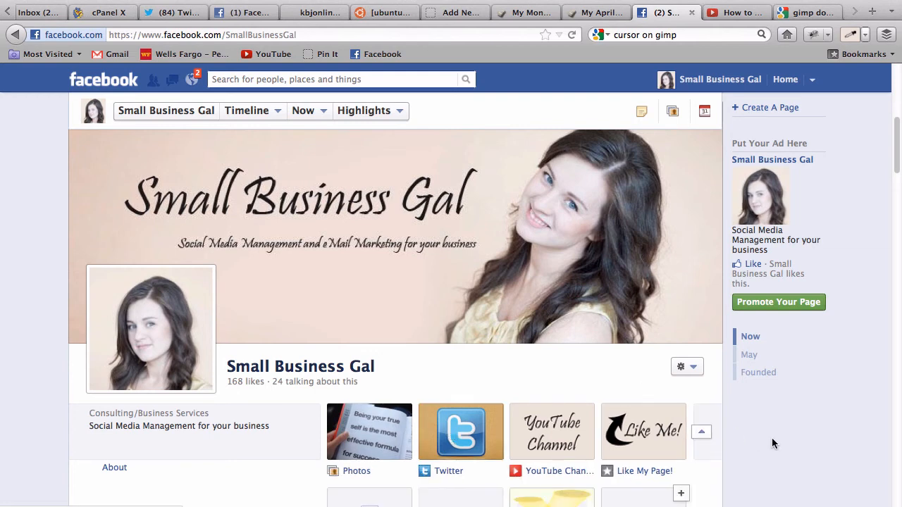
{"action": "scroll", "scroll_direction": "down", "scroll_amount": 3}
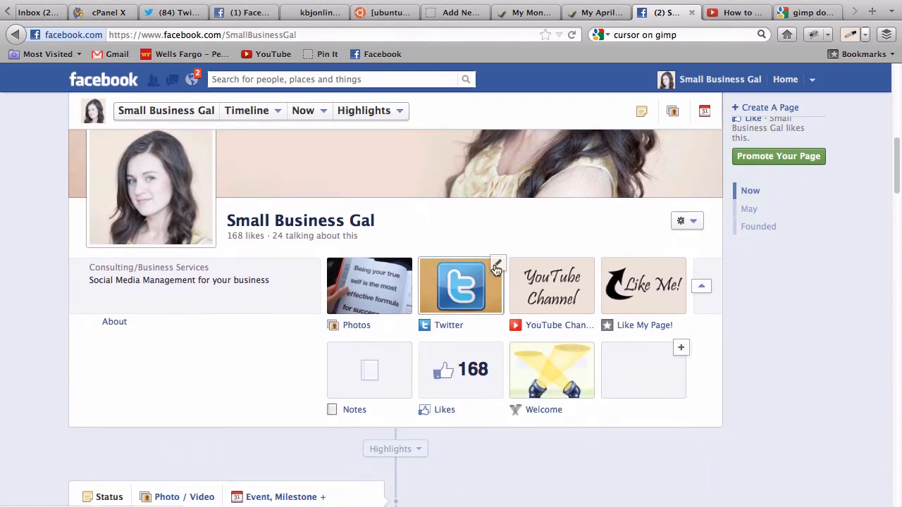
{"action": "left_click", "coordinate": [497, 264]}
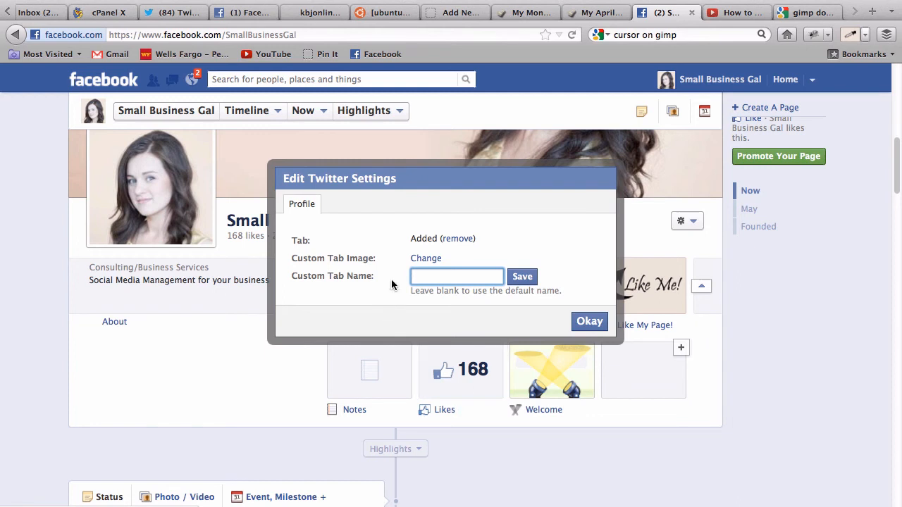
Go to change the Custom Tab Image for the Twitter tab
{"action": "left_click", "coordinate": [456, 276]}
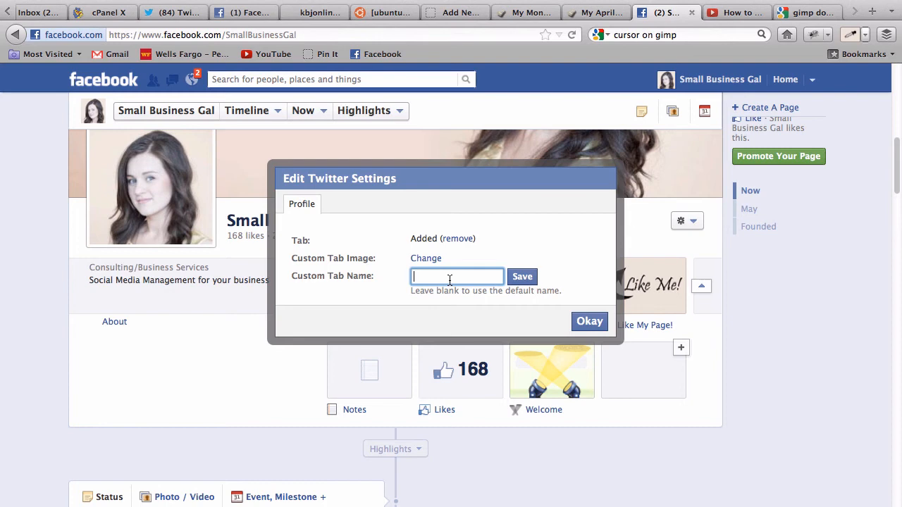
{"action": "left_click", "coordinate": [425, 258]}
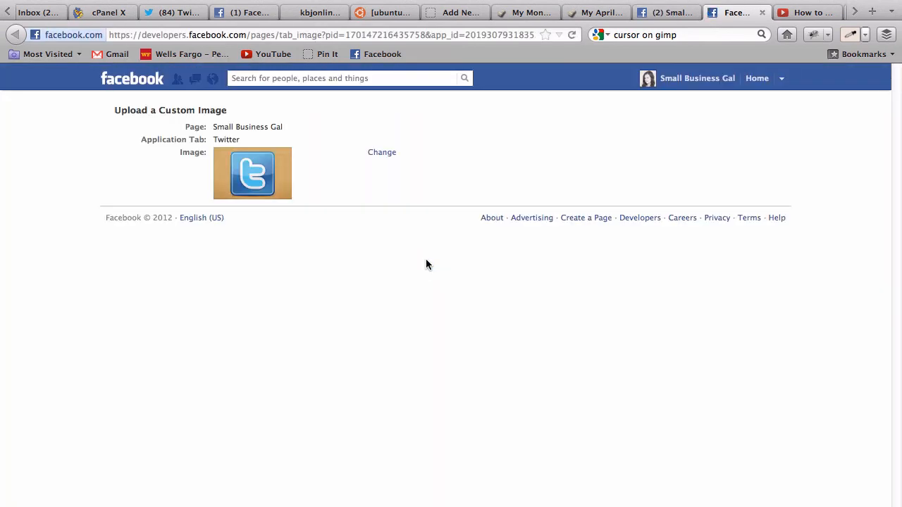
Bring up the Upload a Page Tab Image prompt for the Twitter tab
{"action": "left_click", "coordinate": [382, 152]}
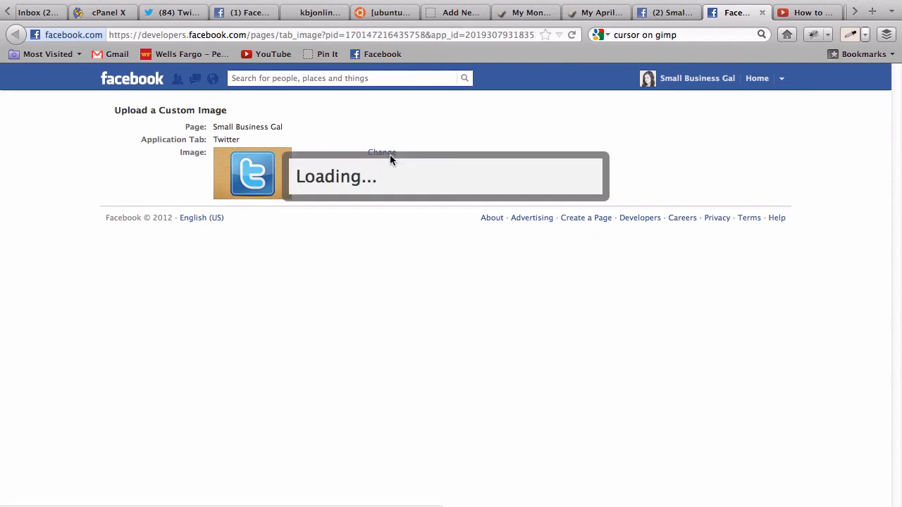
{"action": "left_click", "coordinate": [382, 153]}
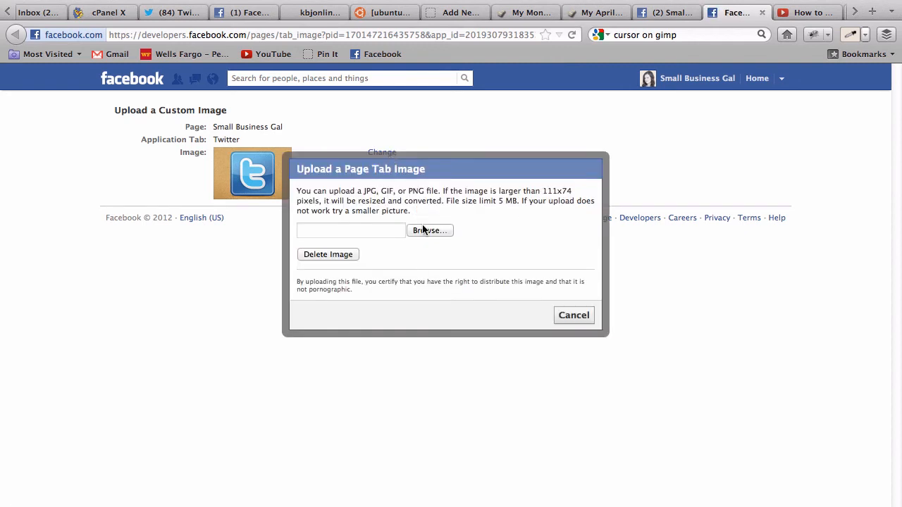
{"action": "mouse_move", "coordinate": [439, 234]}
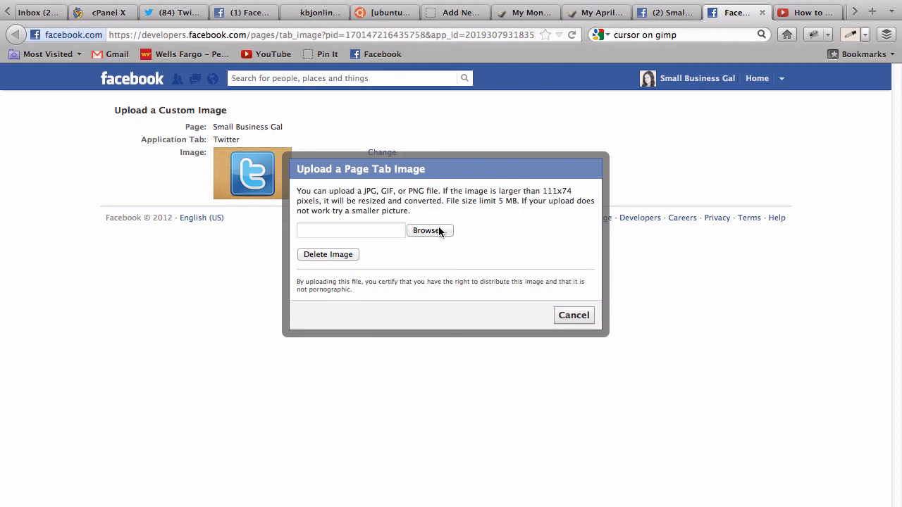
{"action": "mouse_move", "coordinate": [531, 200]}
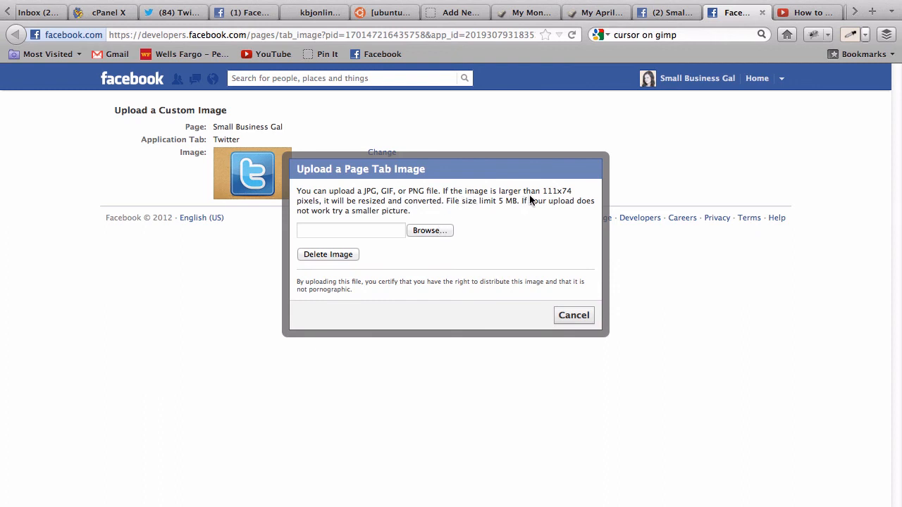
{"action": "mouse_move", "coordinate": [544, 191]}
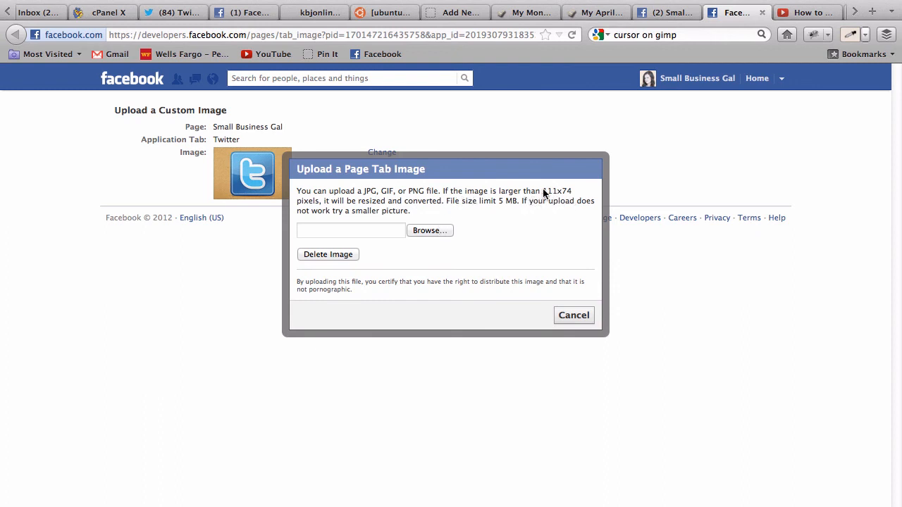
{"action": "mouse_move", "coordinate": [437, 211]}
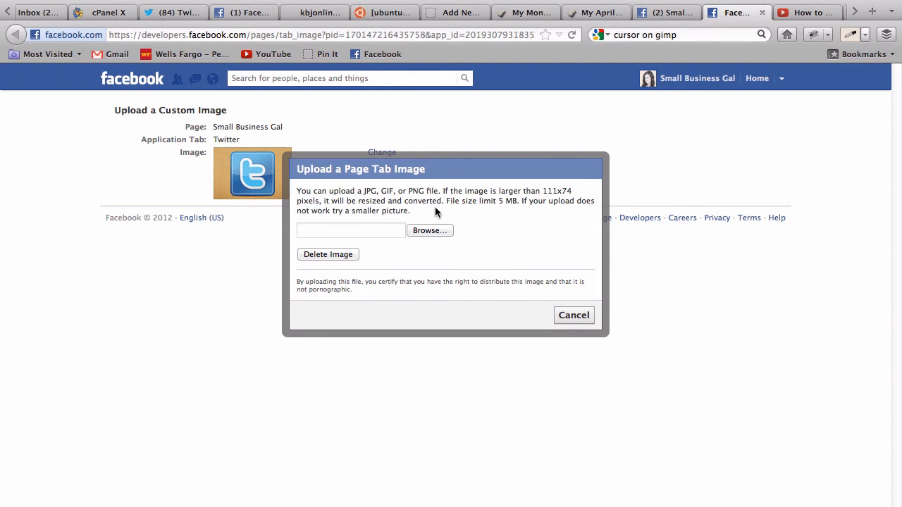
{"action": "mouse_move", "coordinate": [526, 237]}
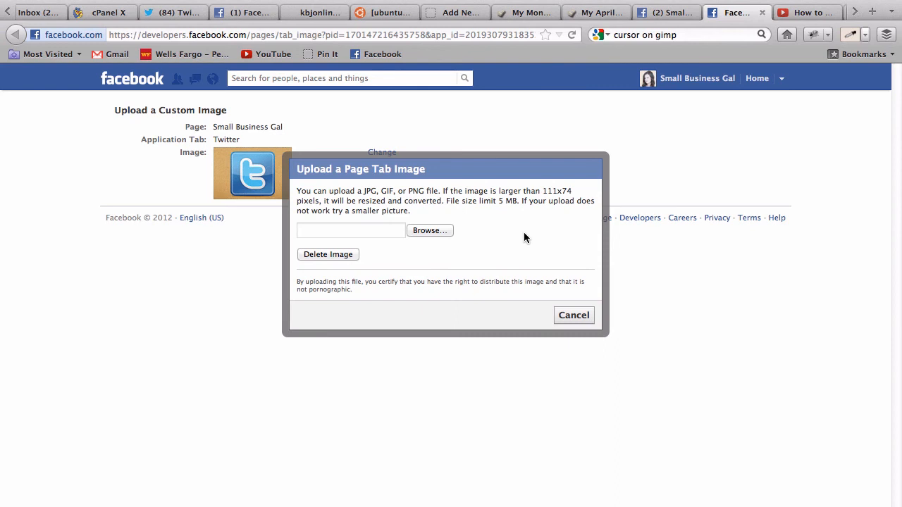
{"action": "mouse_move", "coordinate": [589, 128]}
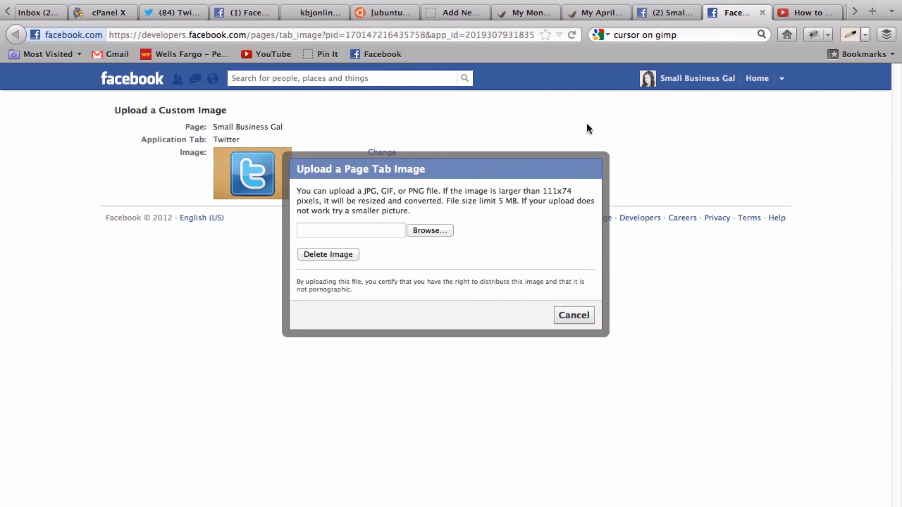
{"action": "mouse_move", "coordinate": [551, 223]}
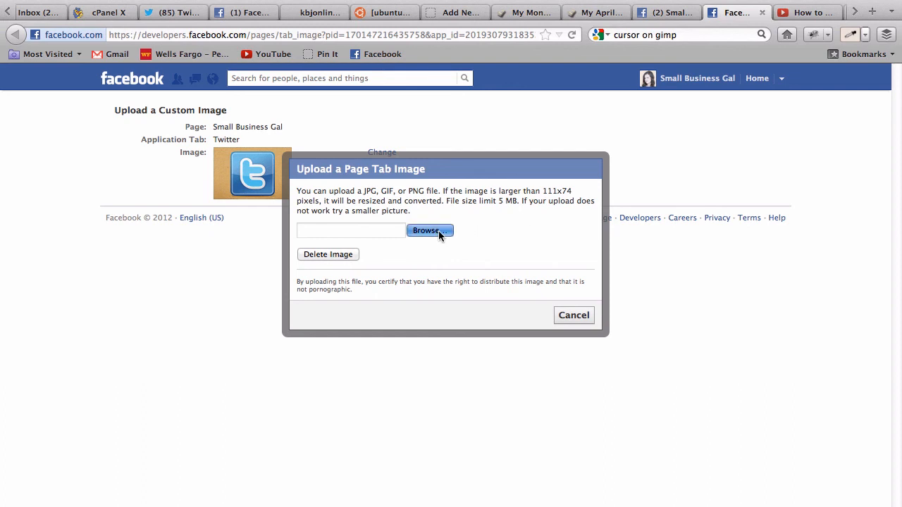
Choose Twitter Tab.png from the Desktop as the new tab image
{"action": "left_click", "coordinate": [428, 231]}
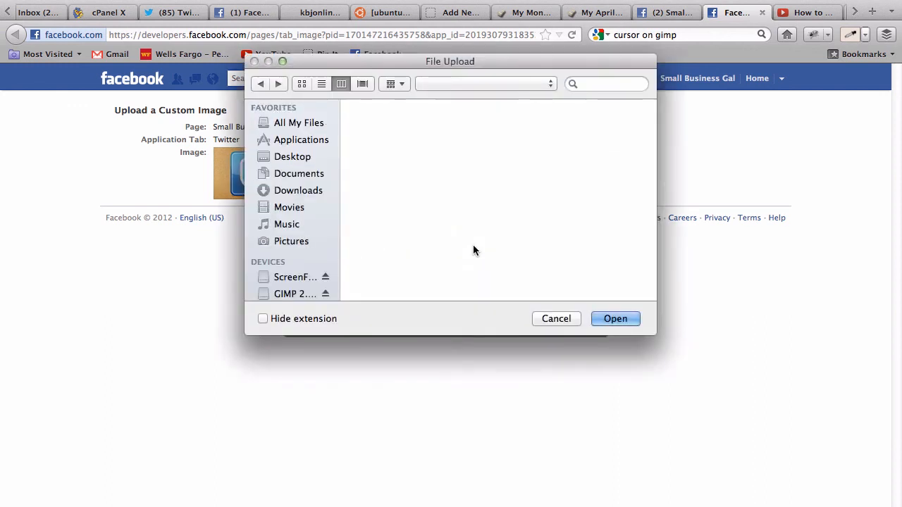
{"action": "left_click", "coordinate": [299, 174]}
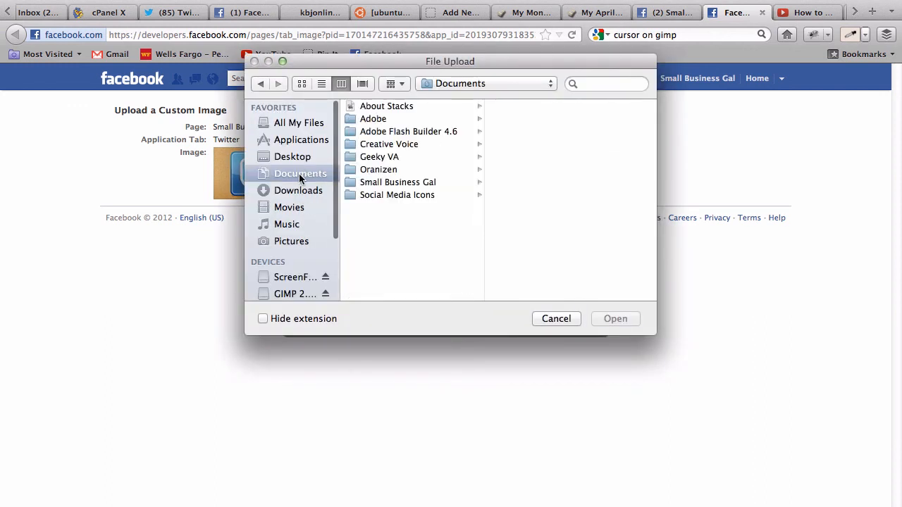
{"action": "left_click", "coordinate": [293, 157]}
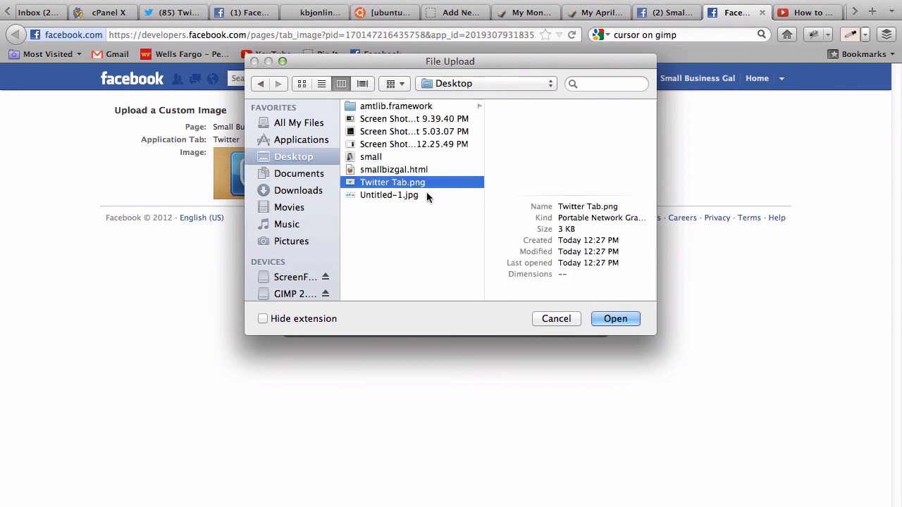
{"action": "left_click", "coordinate": [615, 318]}
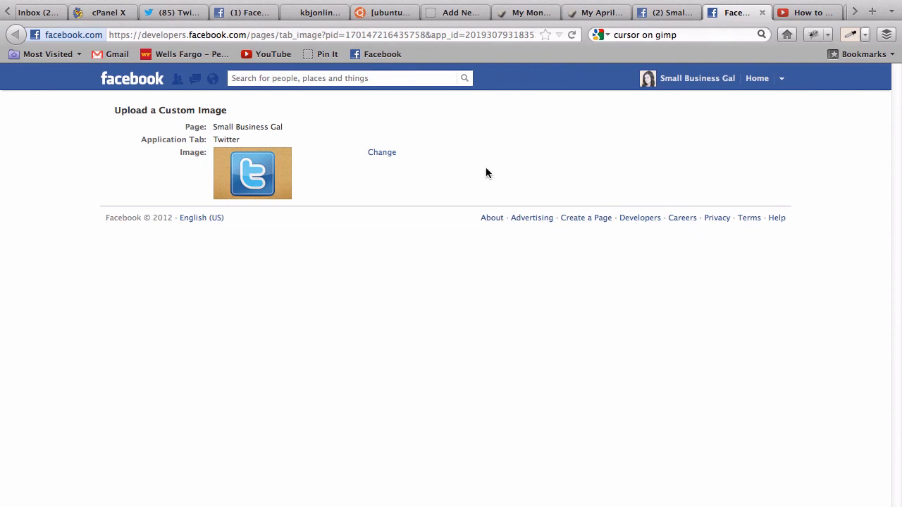
{"action": "mouse_move", "coordinate": [534, 124]}
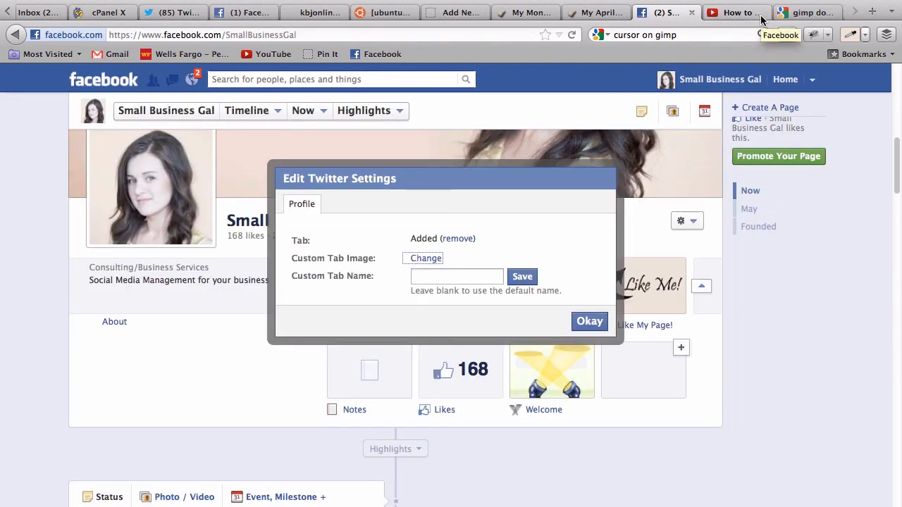
Confirm the Twitter settings and collapse the app row to see the new tab image
{"action": "left_click", "coordinate": [589, 321]}
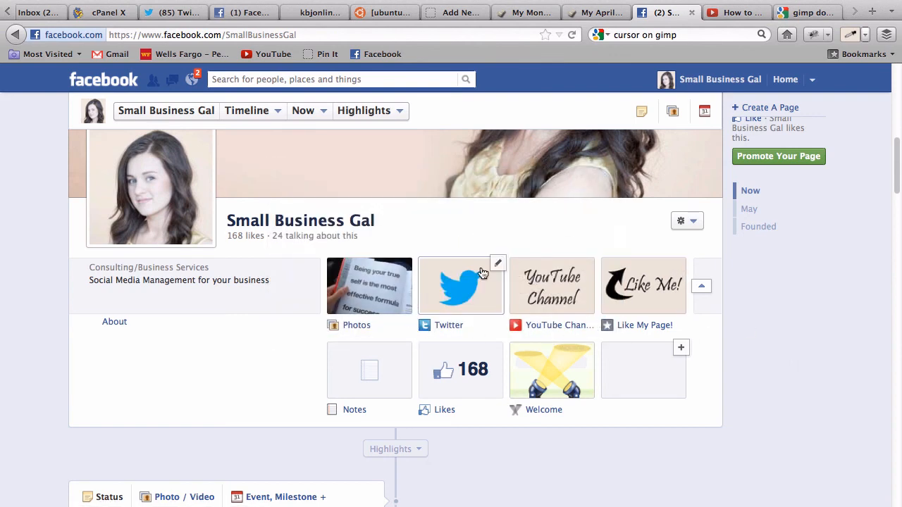
{"action": "mouse_move", "coordinate": [479, 259]}
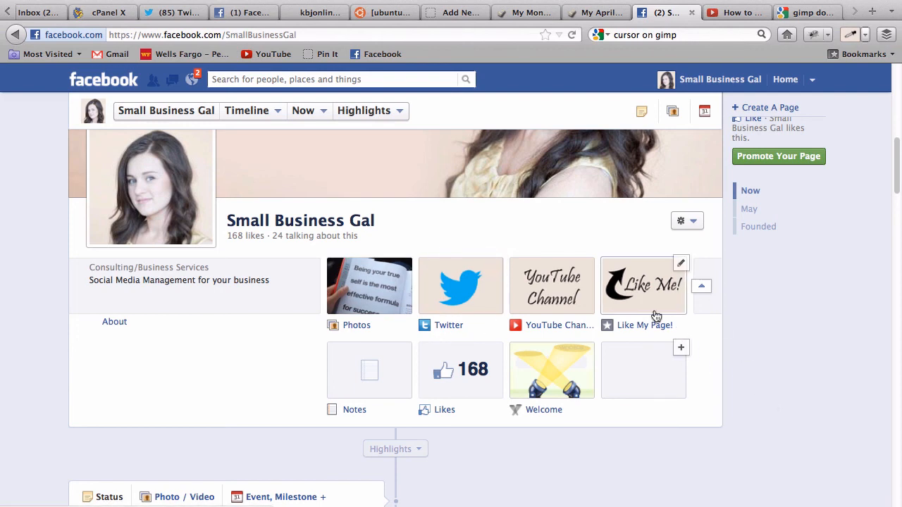
{"action": "mouse_move", "coordinate": [687, 290]}
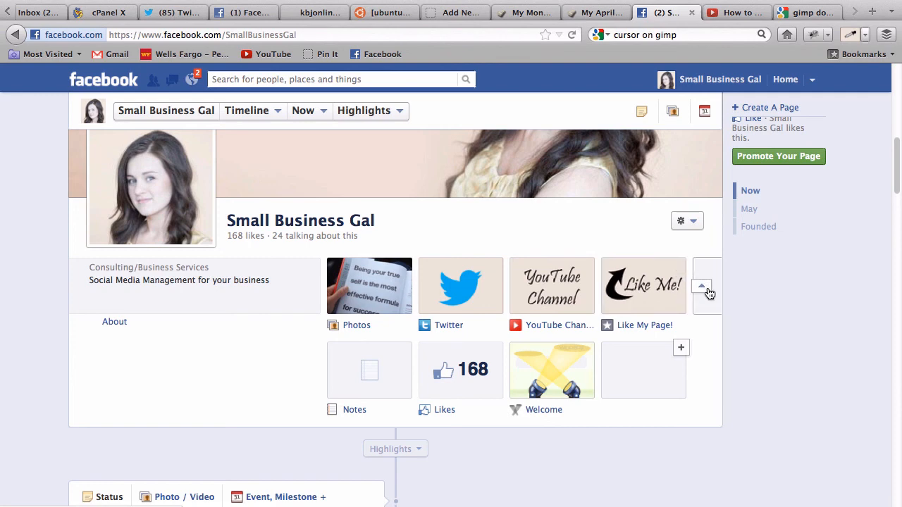
{"action": "left_click", "coordinate": [701, 284]}
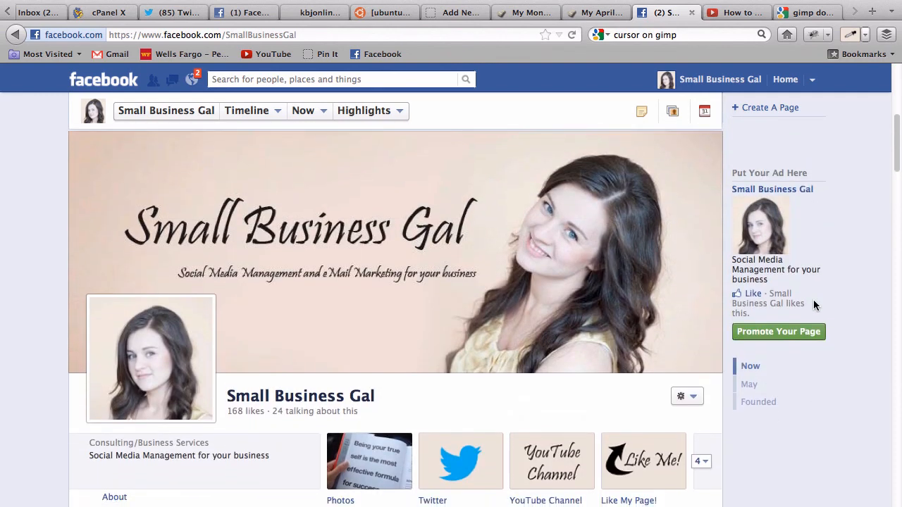
{"action": "scroll", "scroll_direction": "down", "scroll_amount": 3}
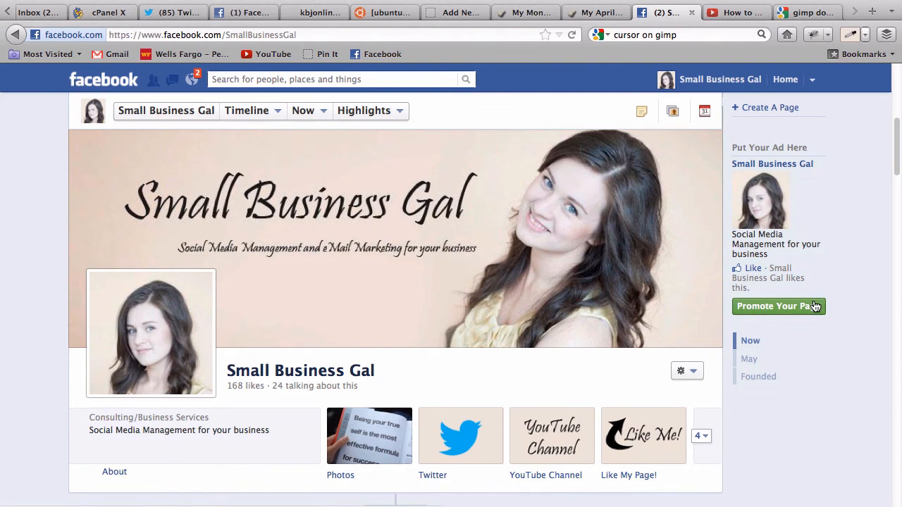
{"action": "scroll", "scroll_direction": "down", "scroll_amount": 3}
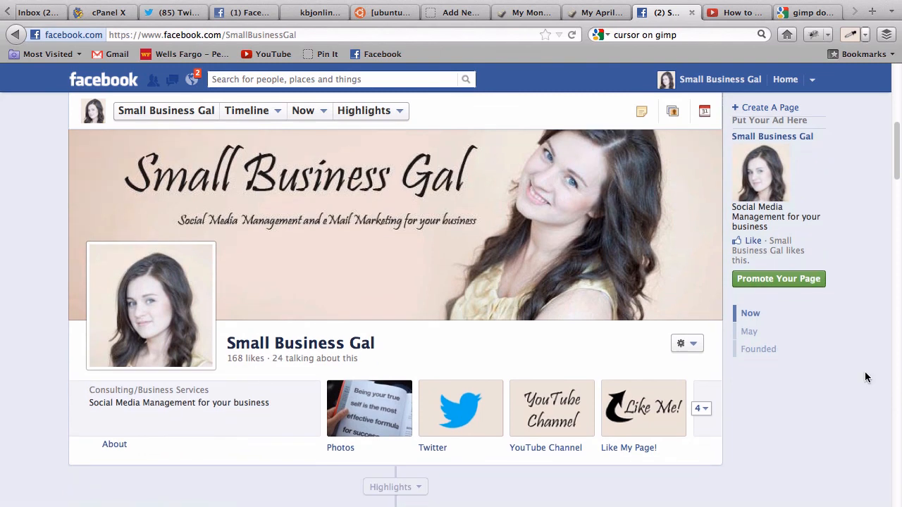